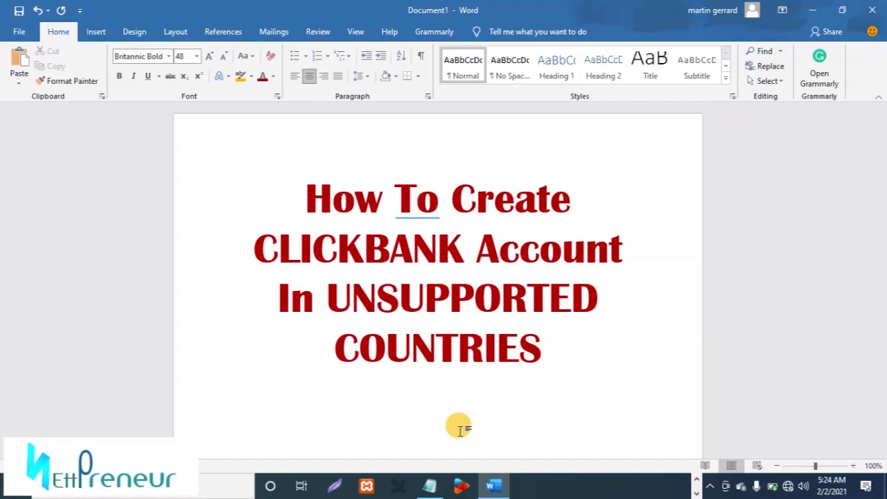
- Bring up the Word guide 'How To Sign Up For ClickBank In Nigeria' and its three Tools Needed
left_click(360, 349)
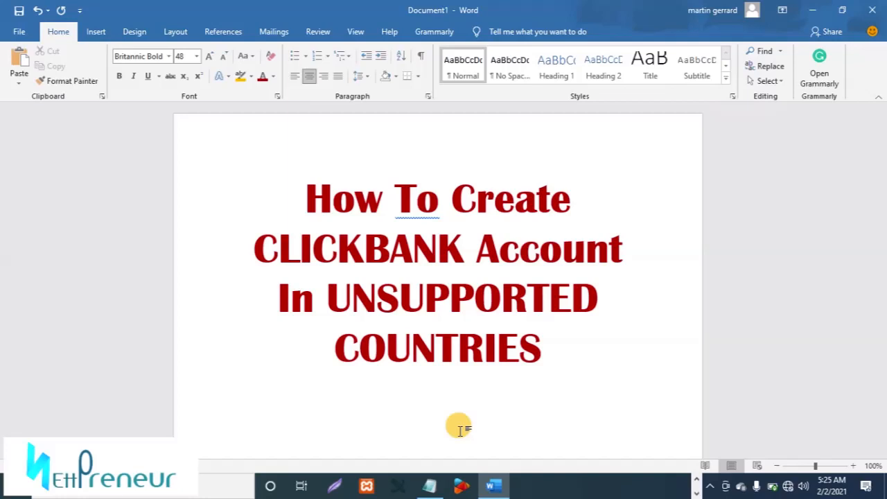
left_click(360, 348)
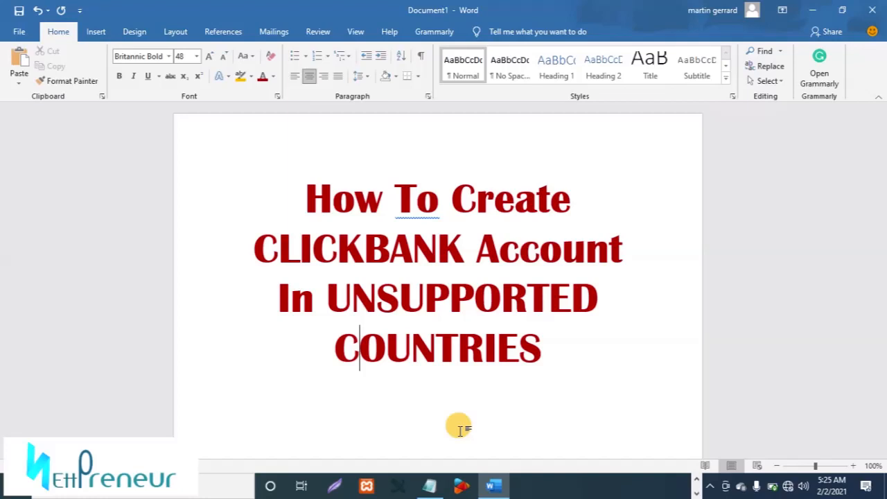
mouse_move(741, 461)
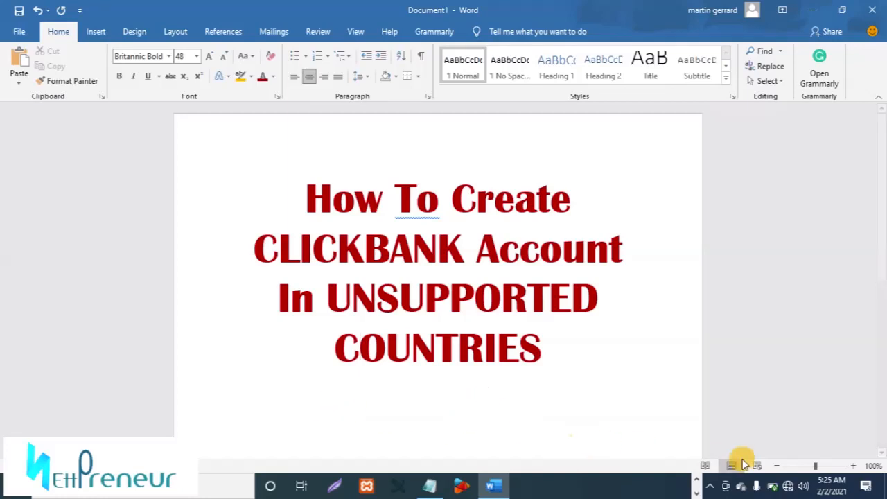
mouse_move(697, 485)
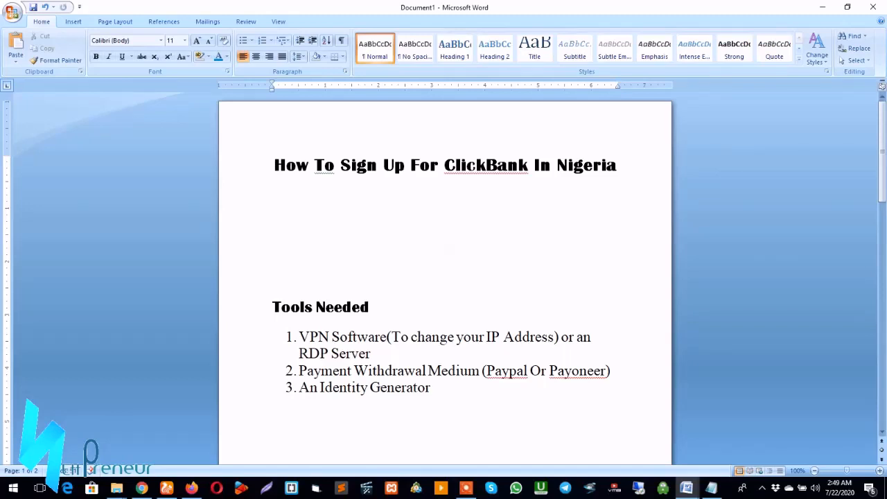
left_click(273, 411)
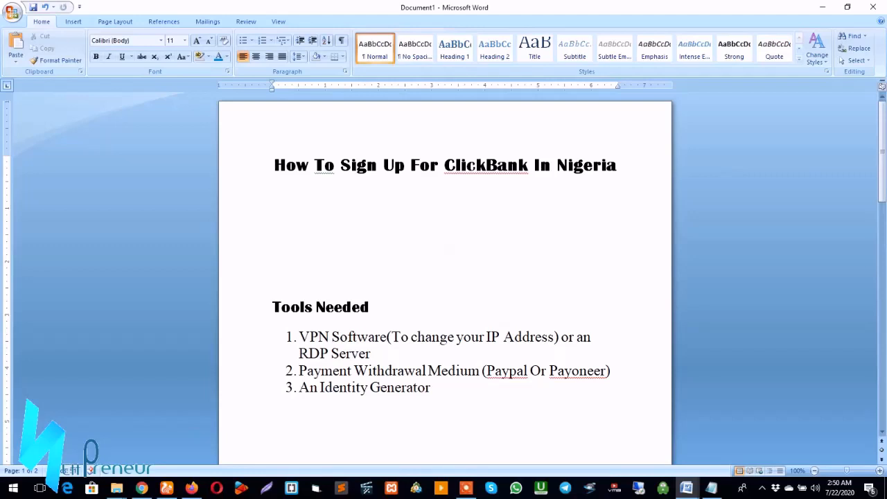
left_click(272, 411)
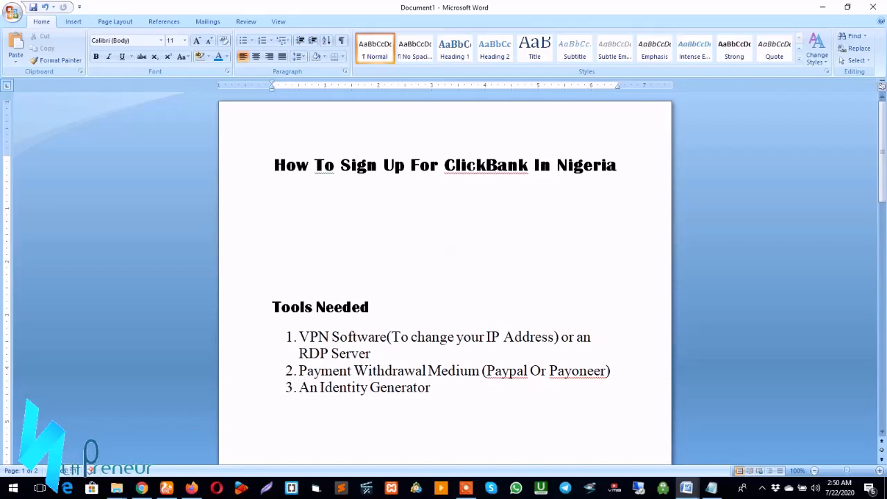
left_click(272, 411)
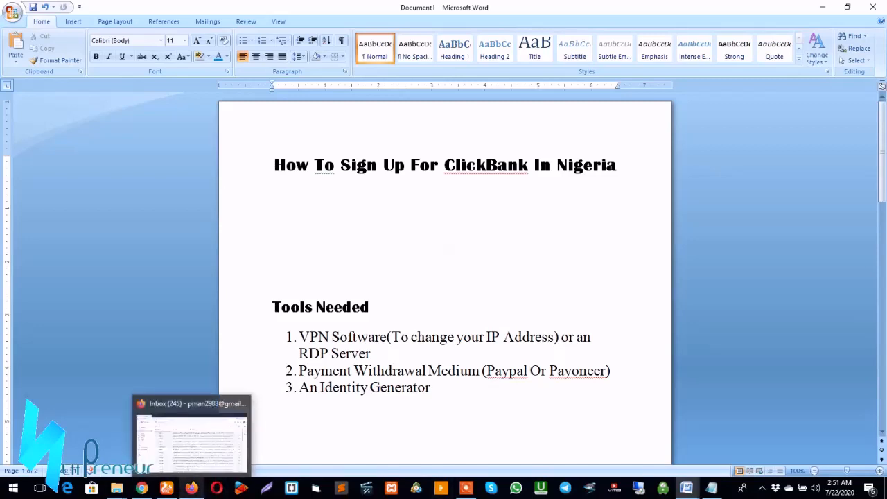
- Open whoer.net in a new Firefox tab, showing UK IP address 89.249.67.220
left_click(190, 430)
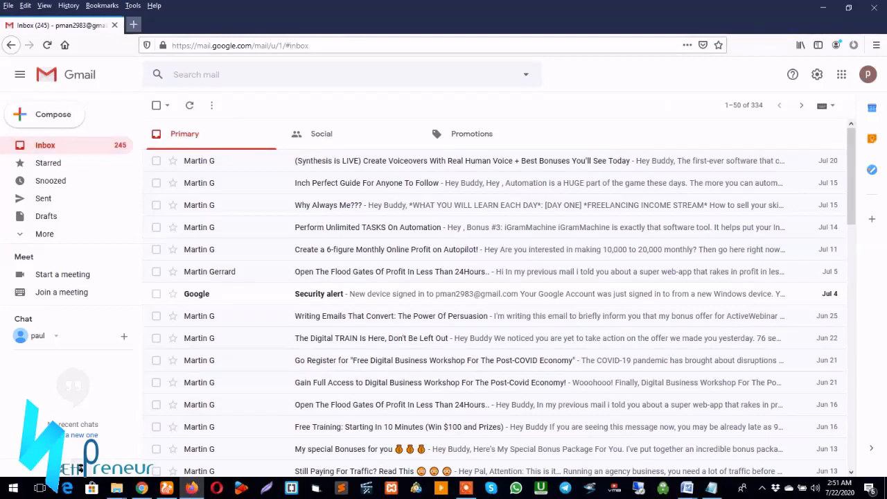
left_click(133, 25)
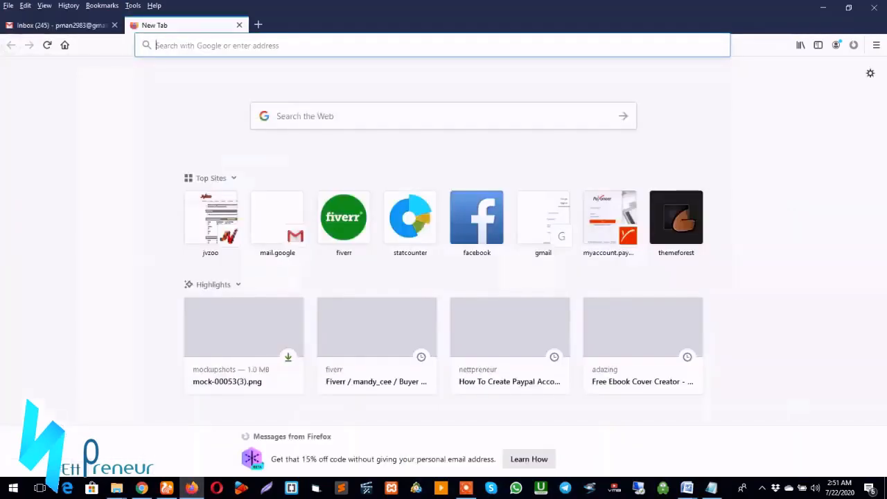
type("WHOW")
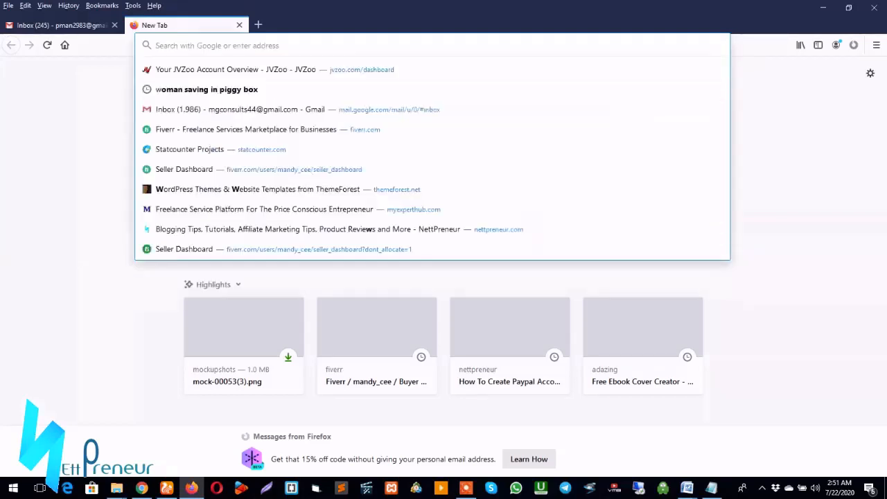
type("whoer.net")
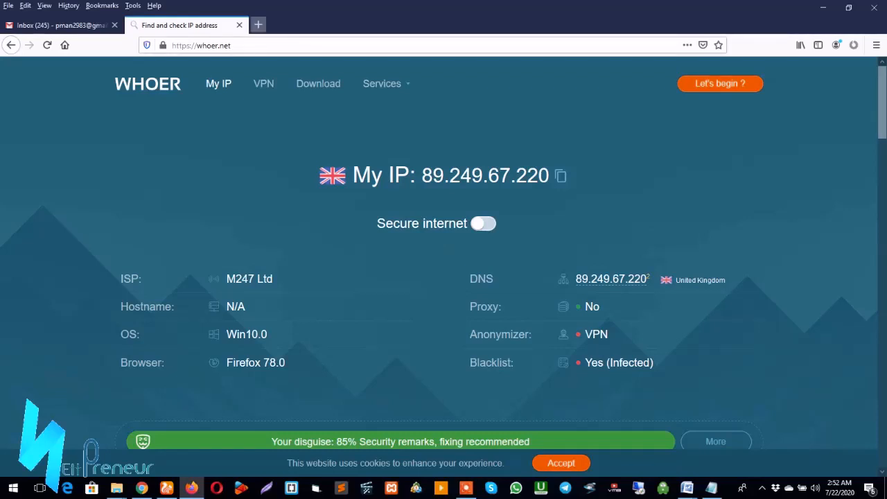
- Load ClickBank's Create Account page in a third Firefox tab
left_click(383, 25)
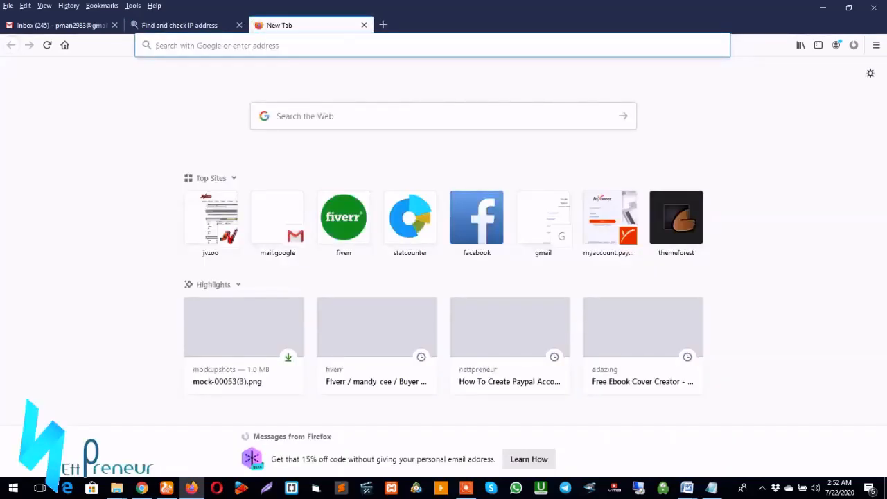
type("www.fiverr.com/")
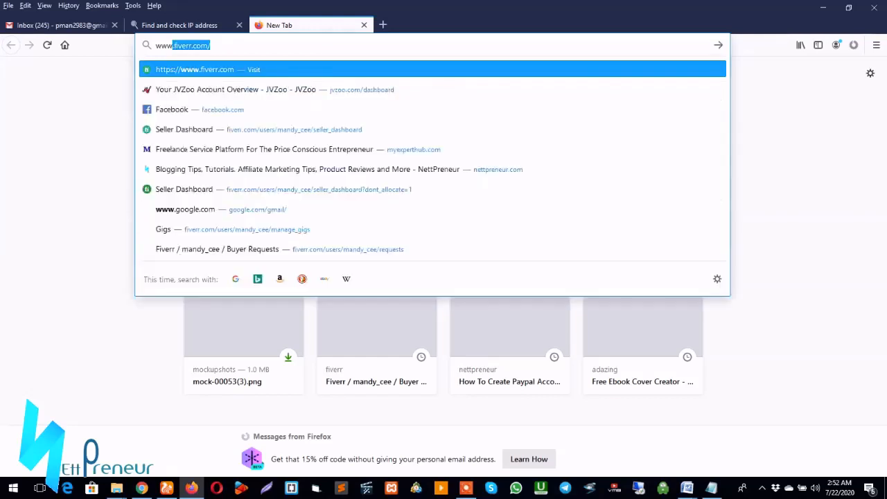
type("www.click")
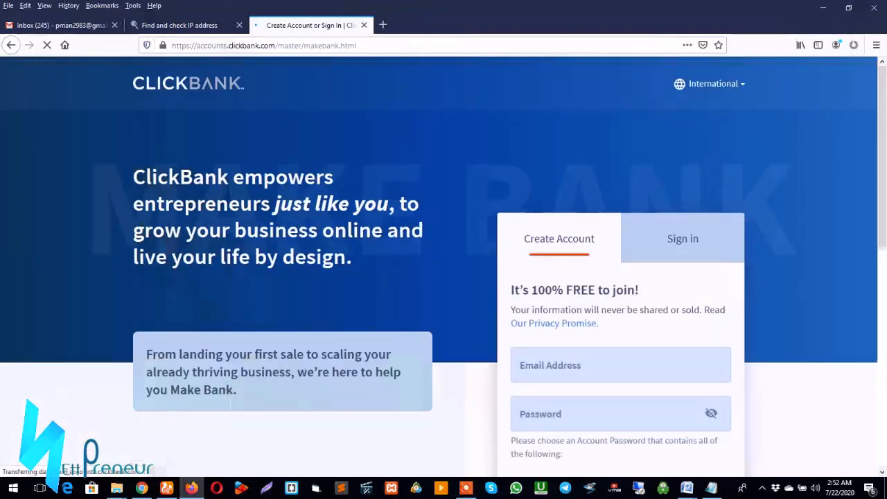
- Set the sign-up form's country to United Kingdom
scroll("down", 3)
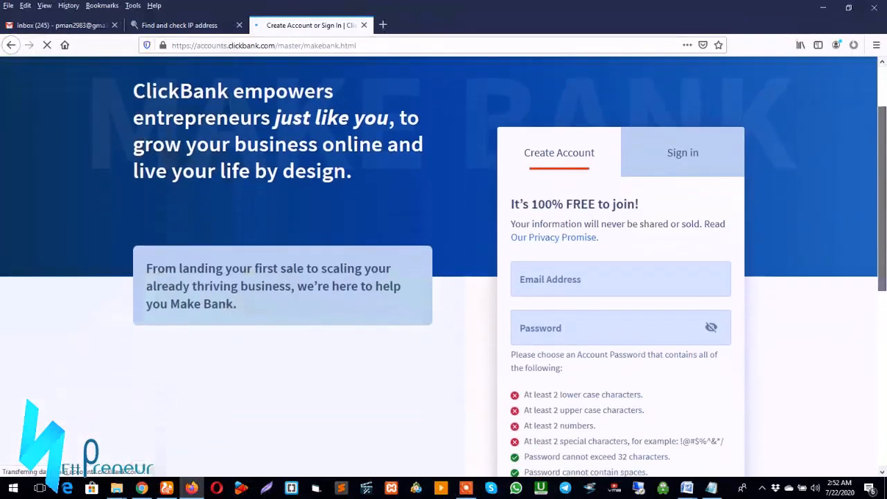
scroll("down", 3)
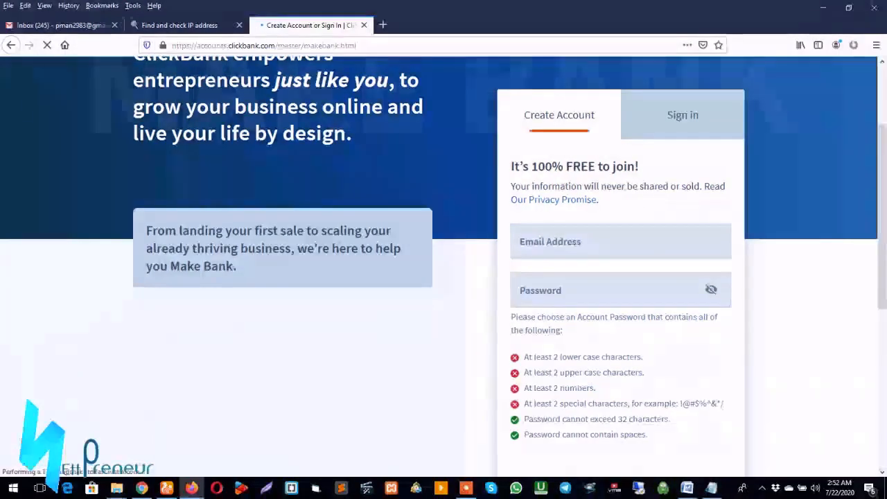
left_click(621, 241)
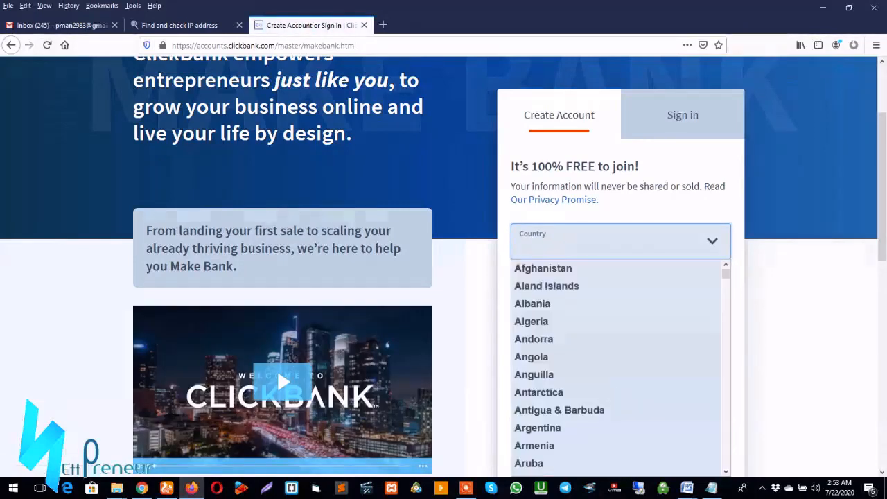
mouse_move(542, 268)
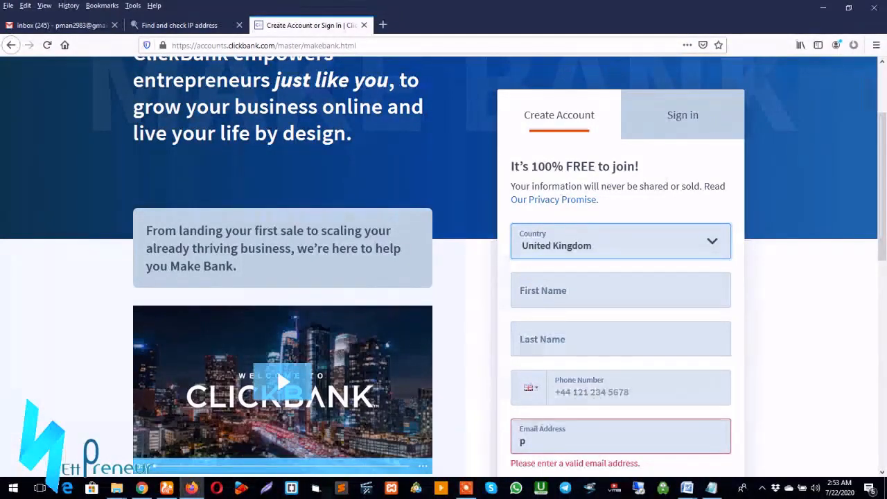
left_click(621, 290)
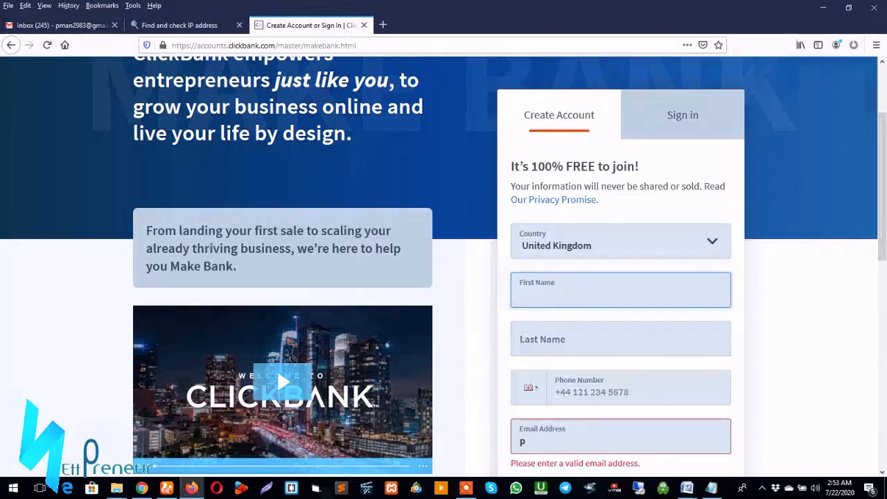
left_click(620, 294)
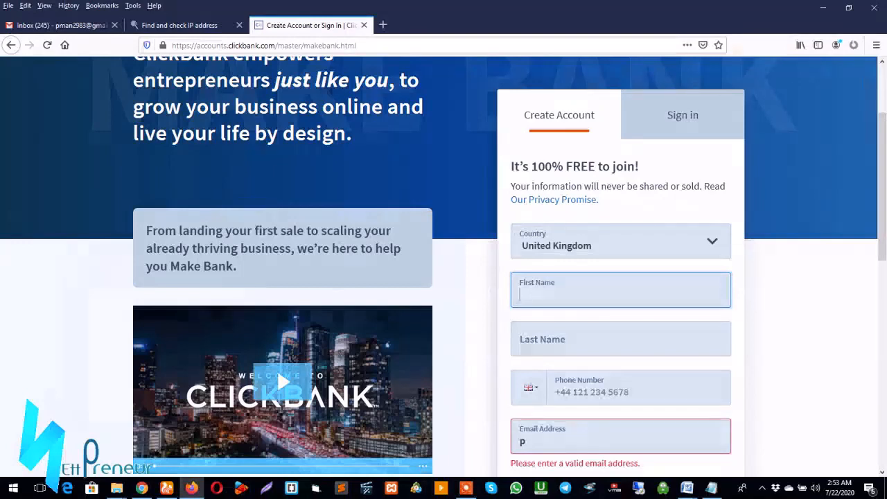
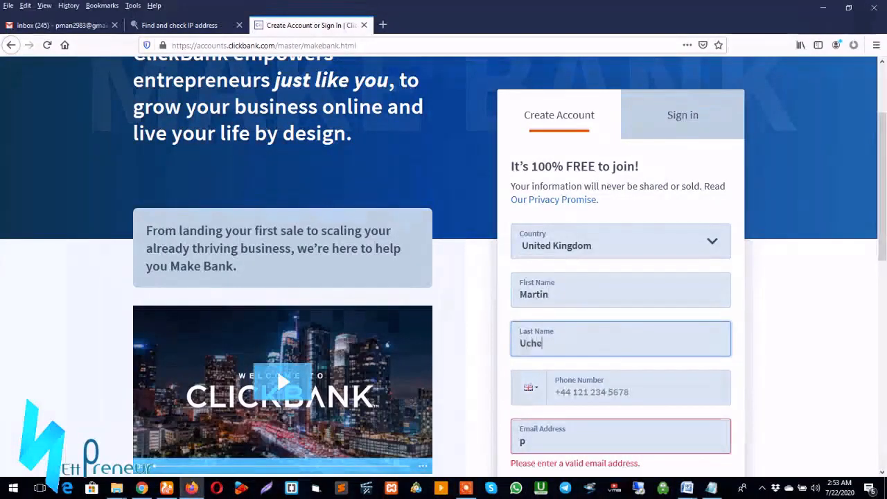
scroll("down", 3)
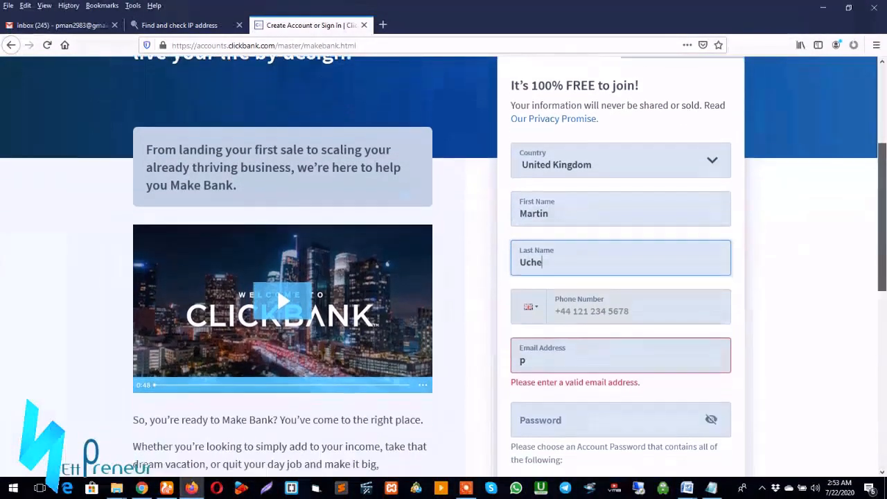
scroll("down", 3)
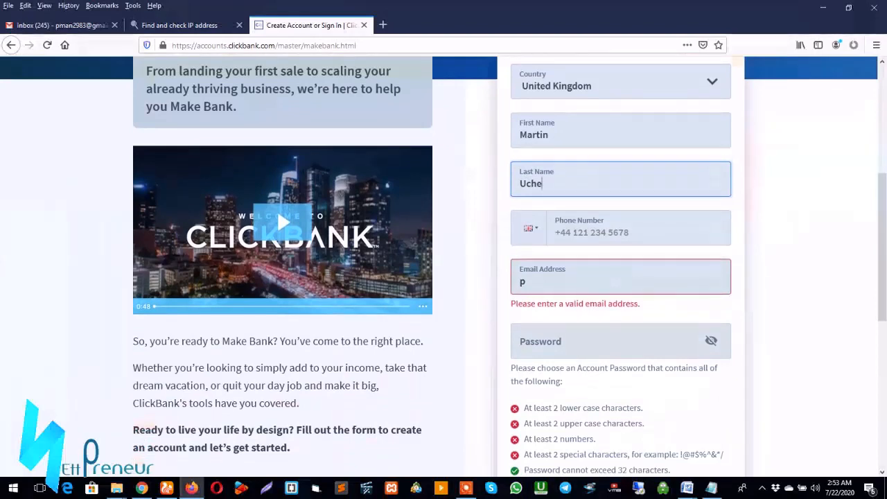
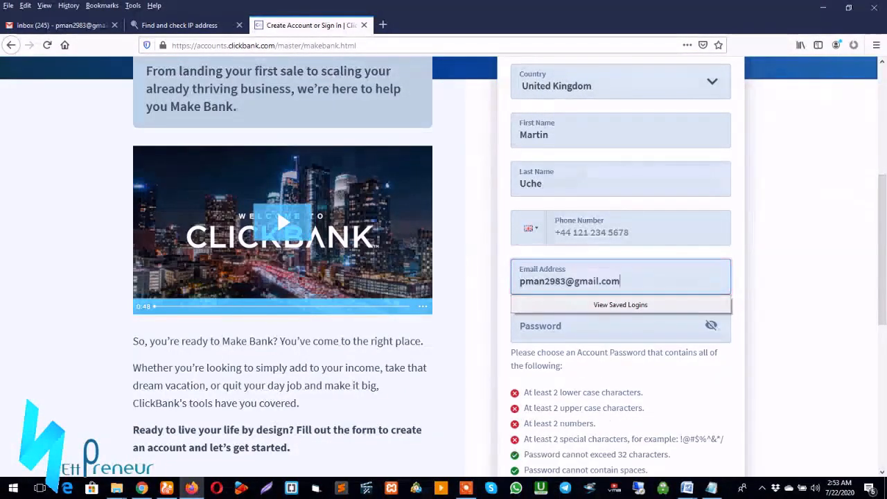
left_click(620, 227)
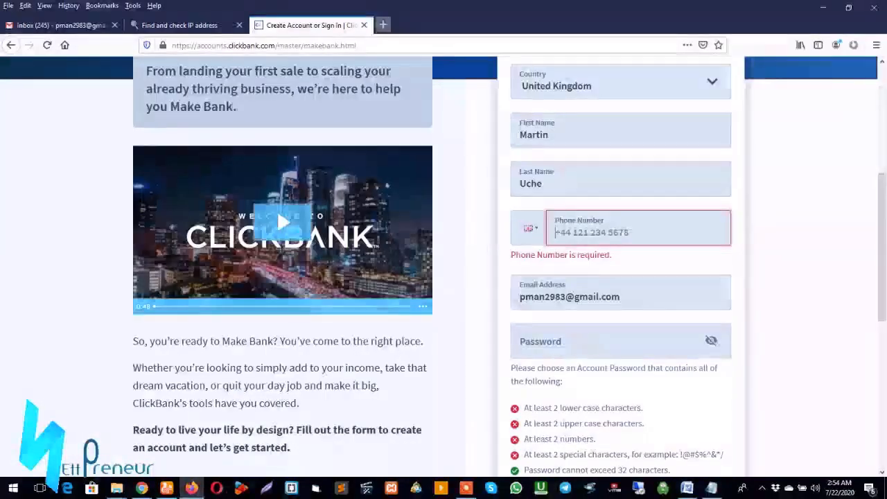
- Open Fake Name Generator in a new tab via the 'fake' address-bar suggestion
left_click(508, 25)
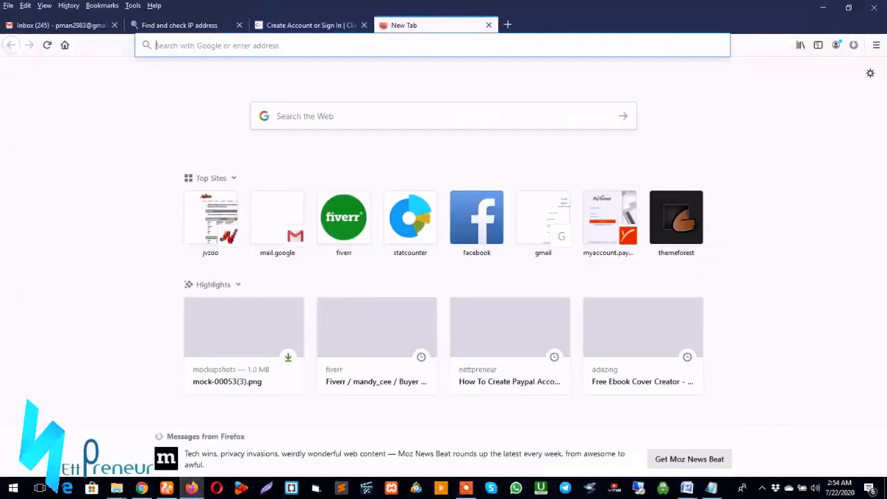
type("fakenamege")
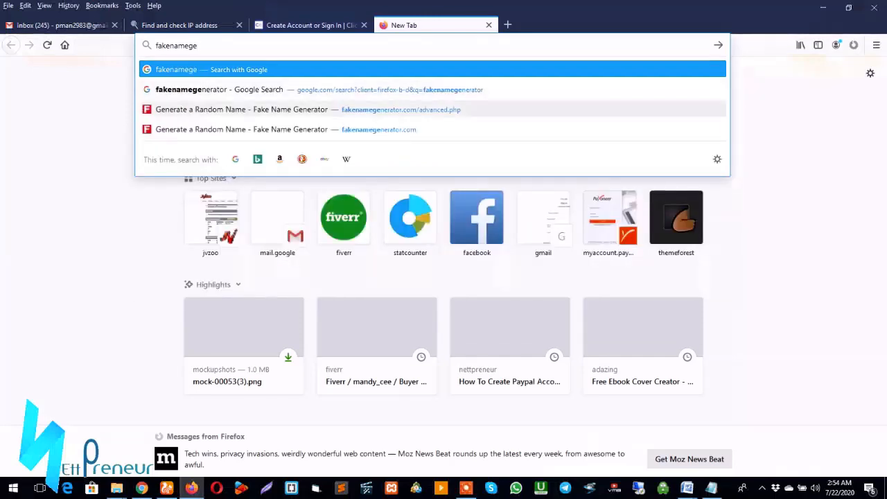
key("Down")
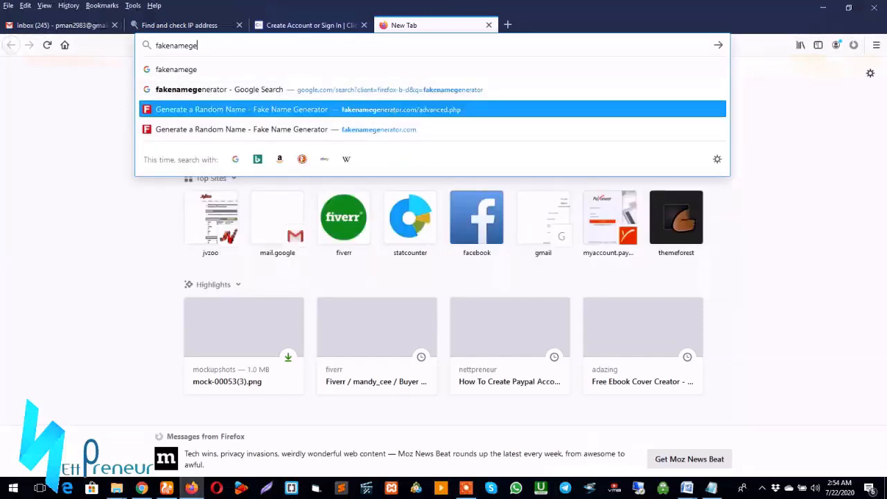
left_click(242, 110)
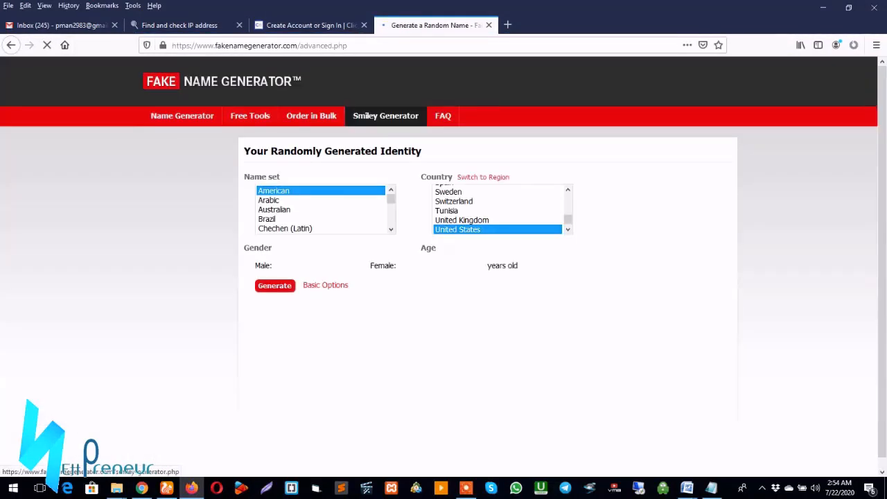
- Generate a male United Kingdom identity using the England/Wales name set
left_click(275, 285)
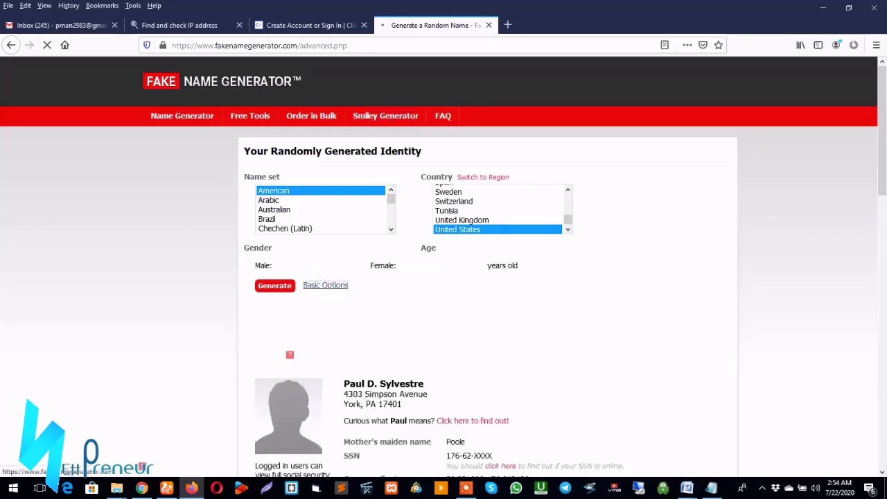
left_click(274, 285)
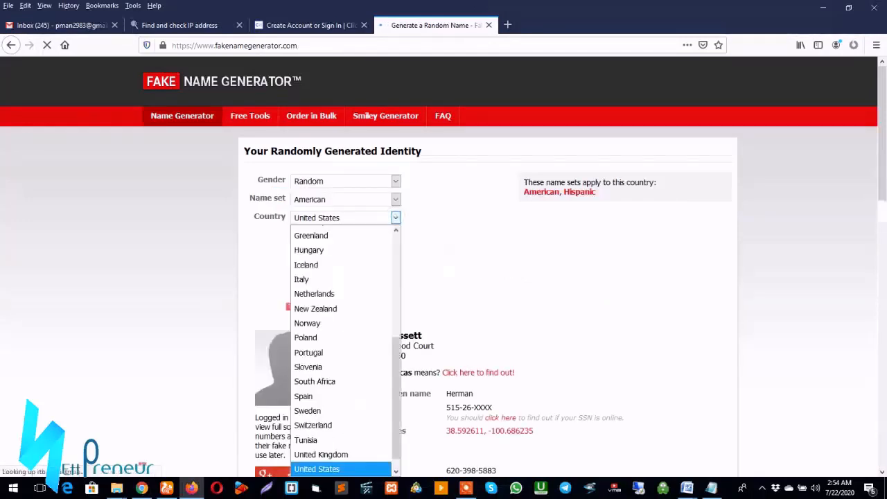
left_click(321, 455)
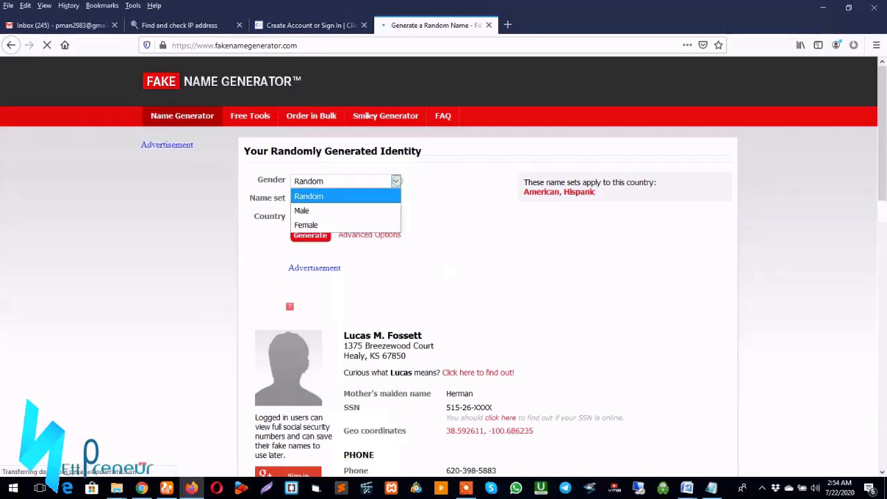
left_click(302, 210)
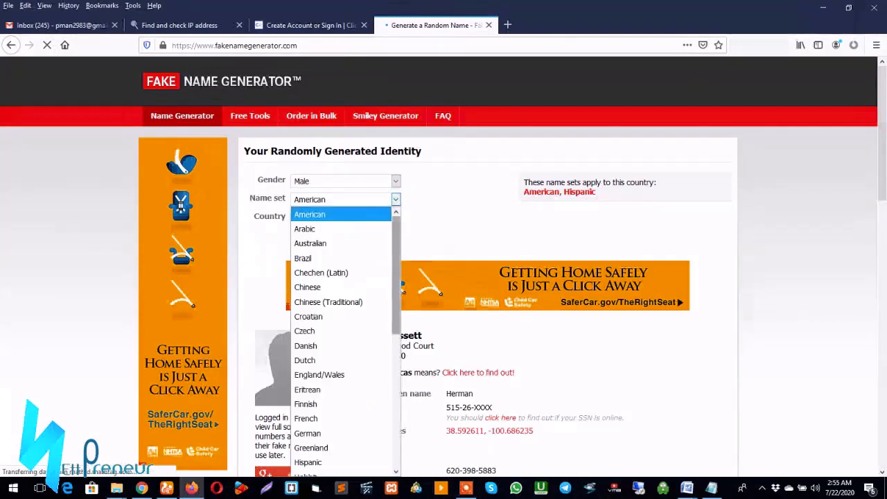
mouse_move(319, 374)
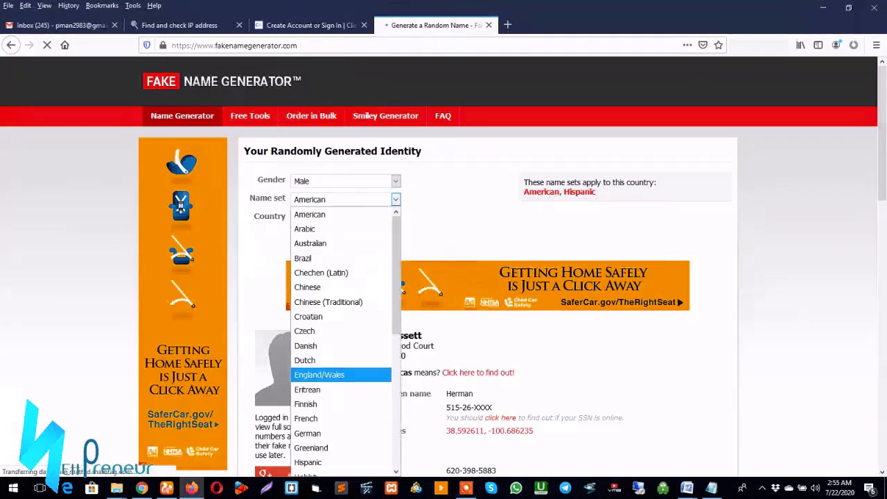
left_click(319, 374)
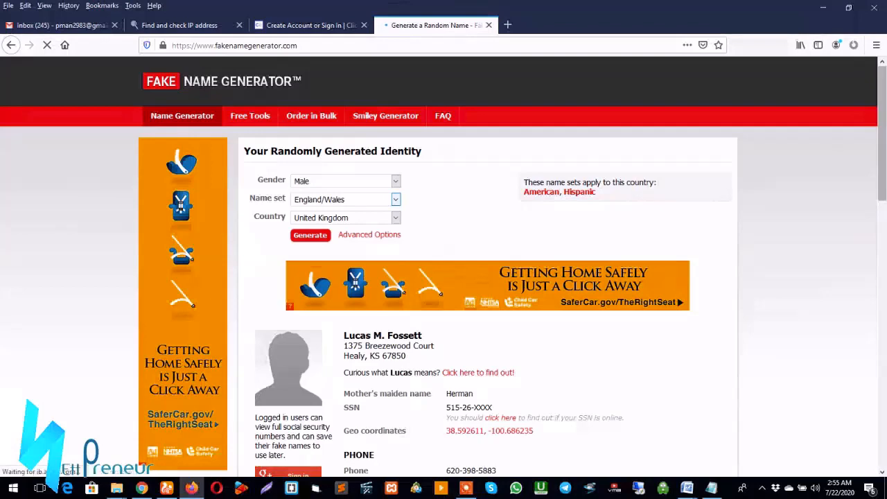
scroll("down", 3)
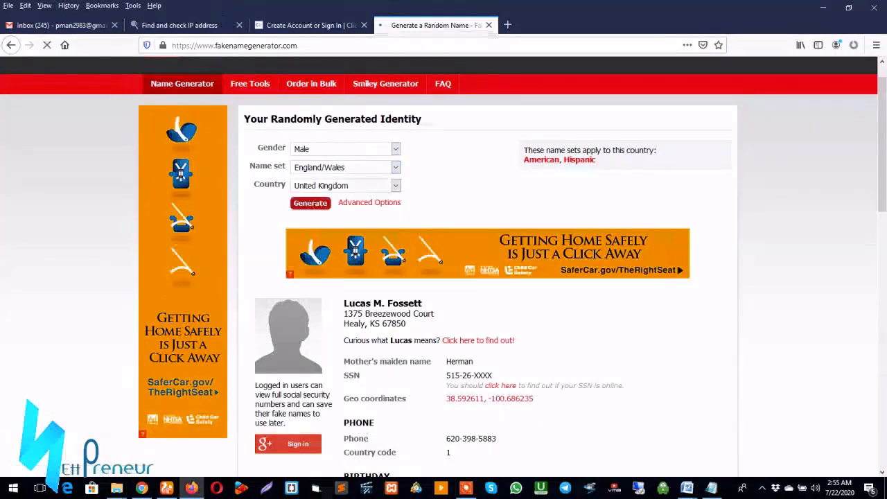
left_click(310, 202)
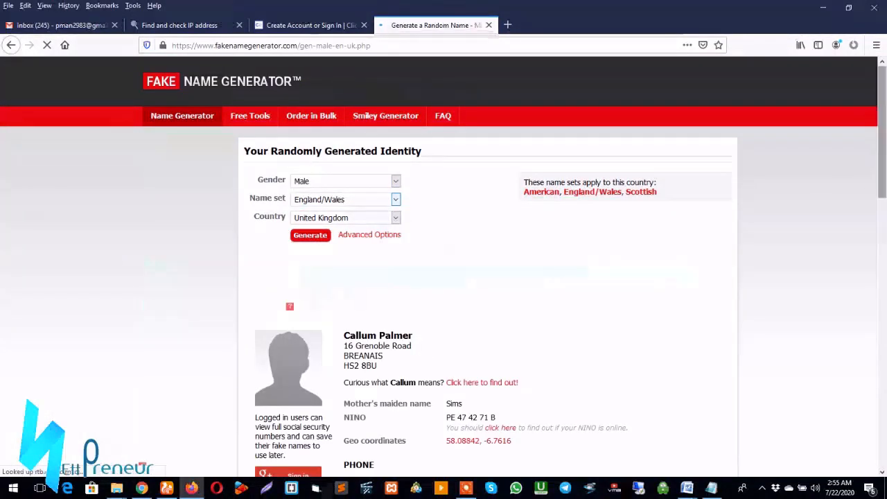
- Copy the generated identity's phone number
scroll("down", 3)
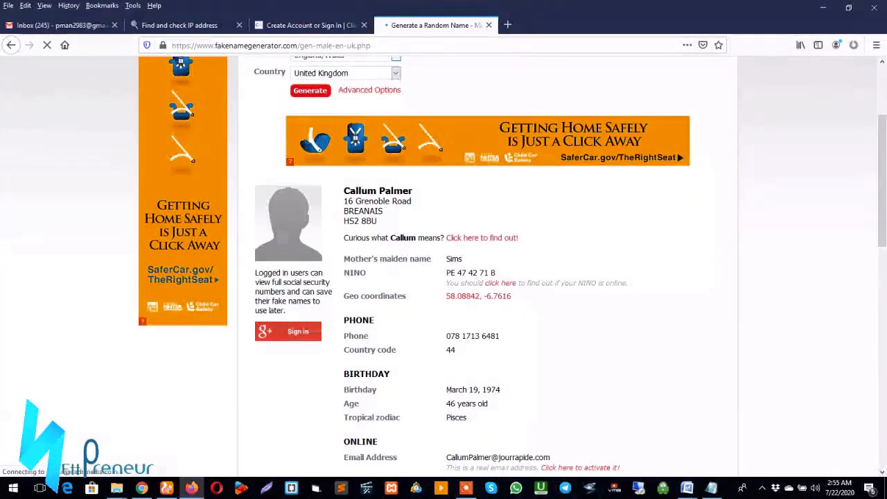
double_click(472, 335)
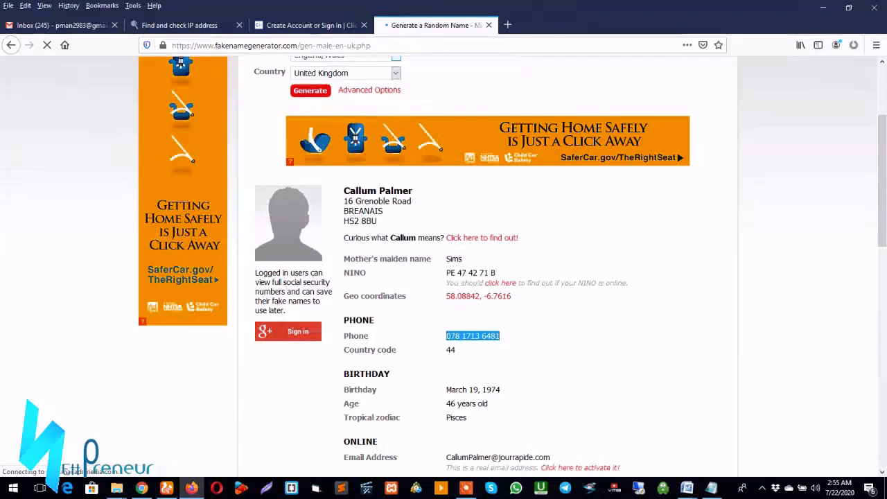
right_click(472, 336)
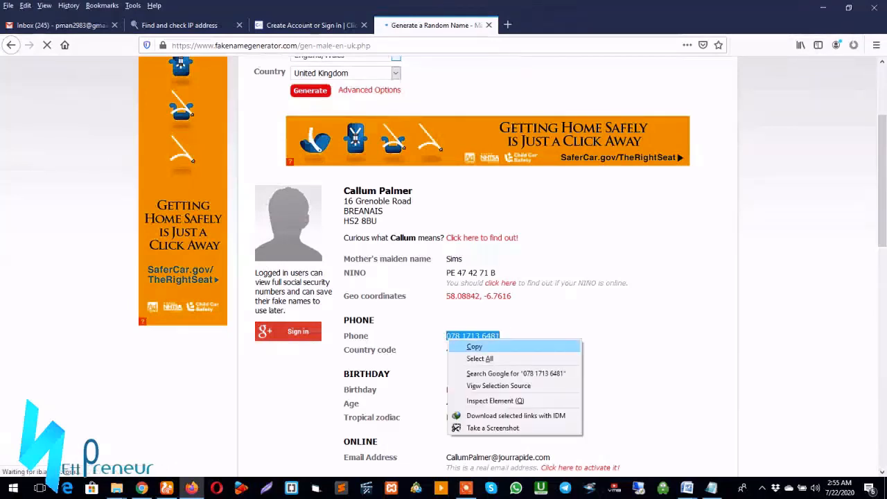
left_click(473, 346)
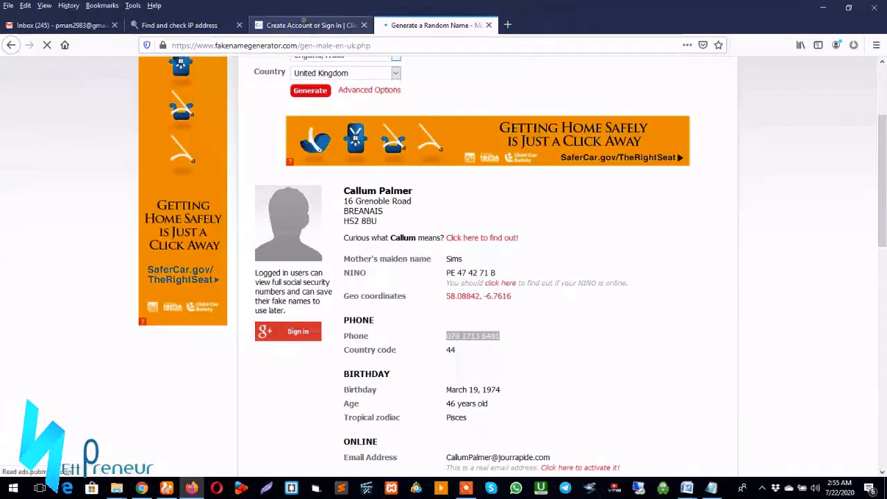
- Enter the UK phone number starting 44 and type an account password
left_click(310, 25)
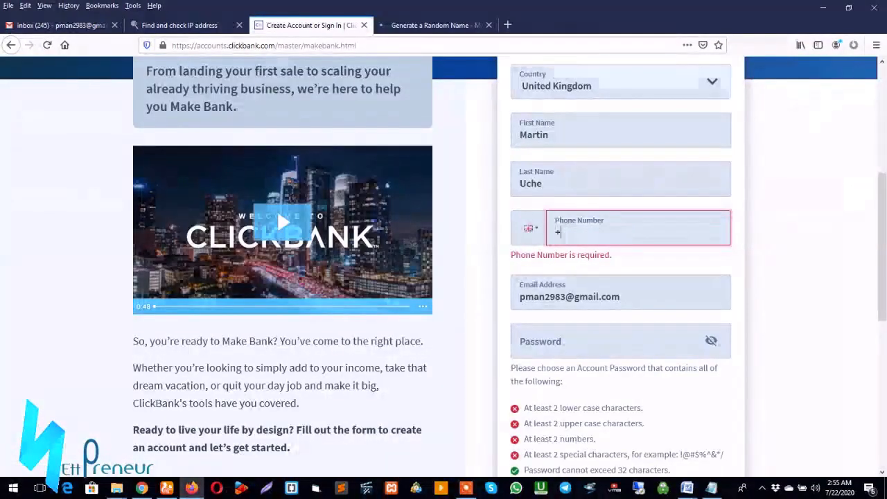
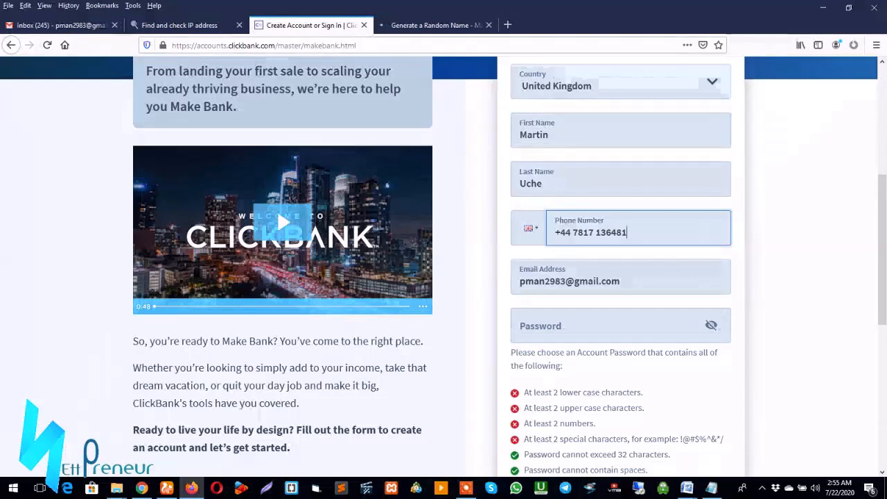
left_click(620, 325)
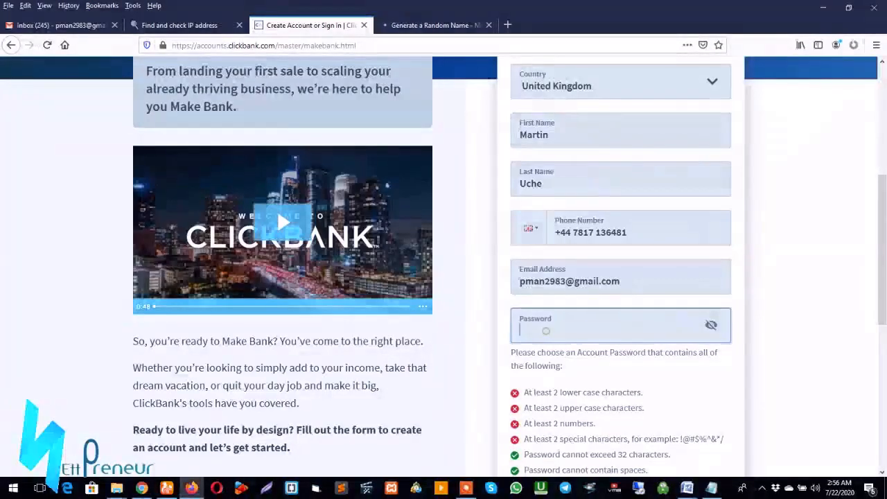
left_click(616, 326)
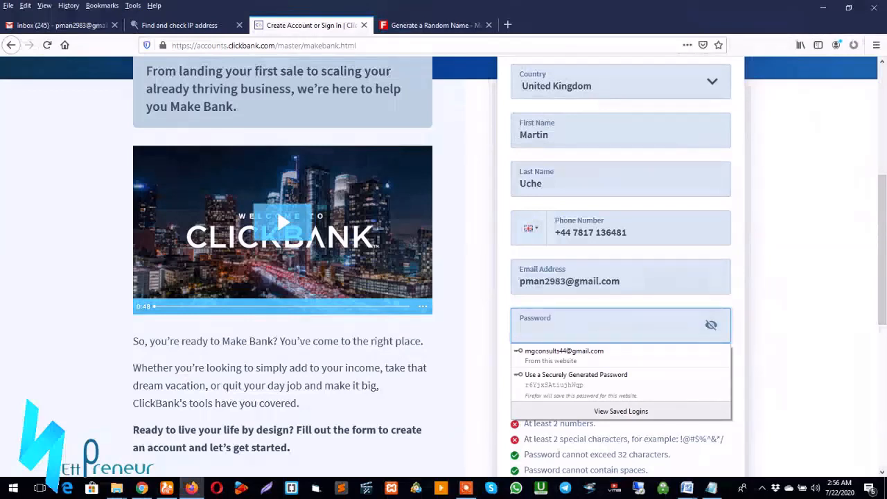
type("•")
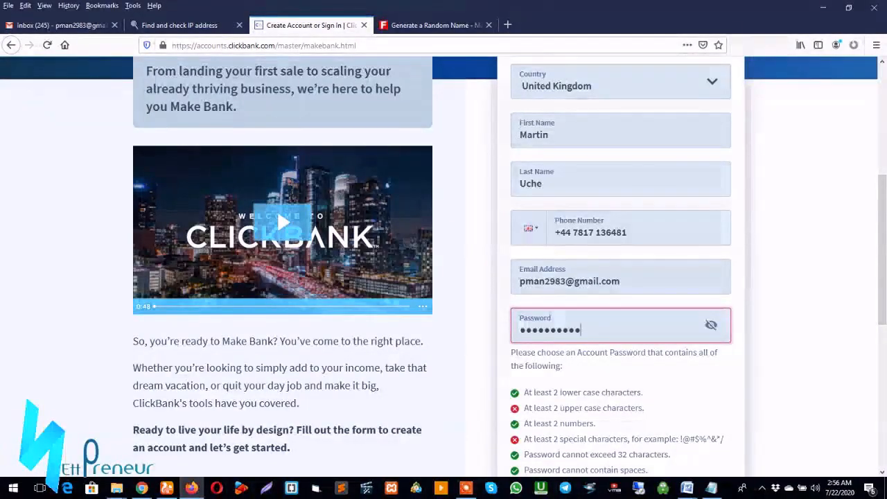
key("backspace")
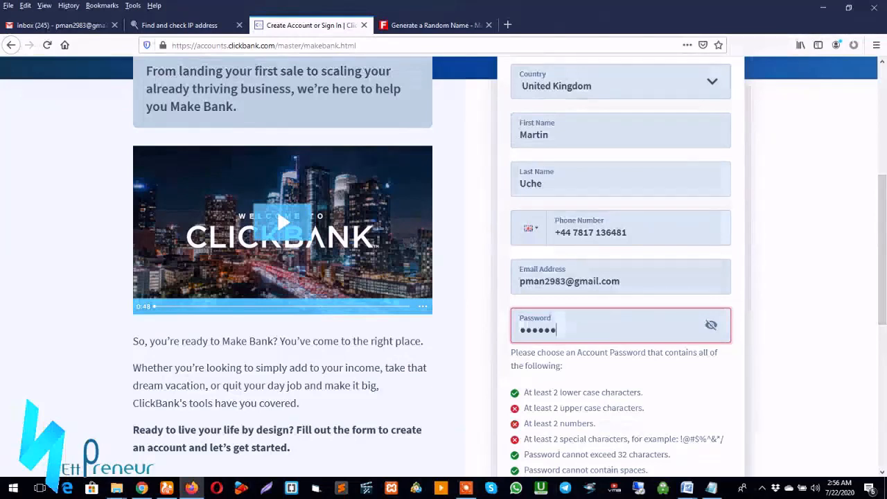
left_click(620, 328)
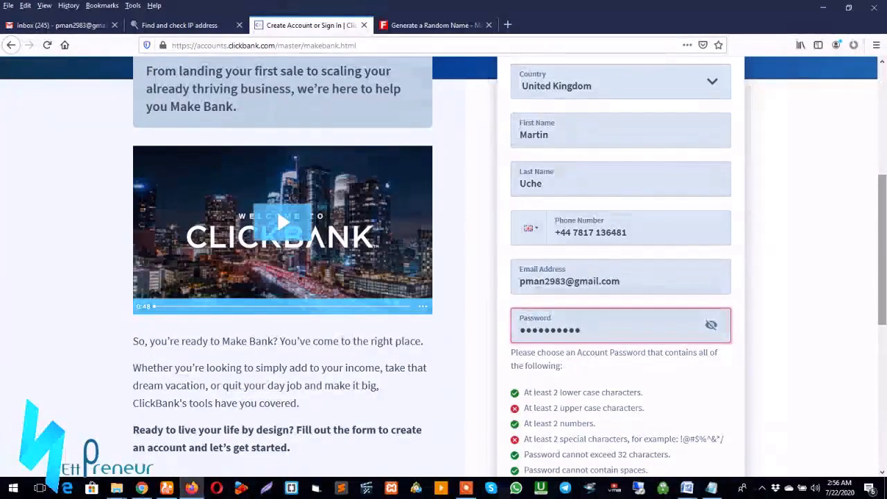
scroll("down", 3)
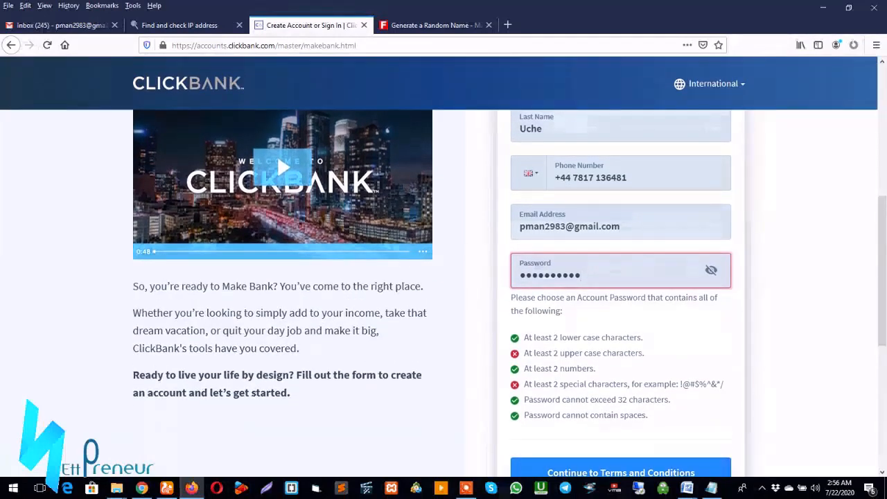
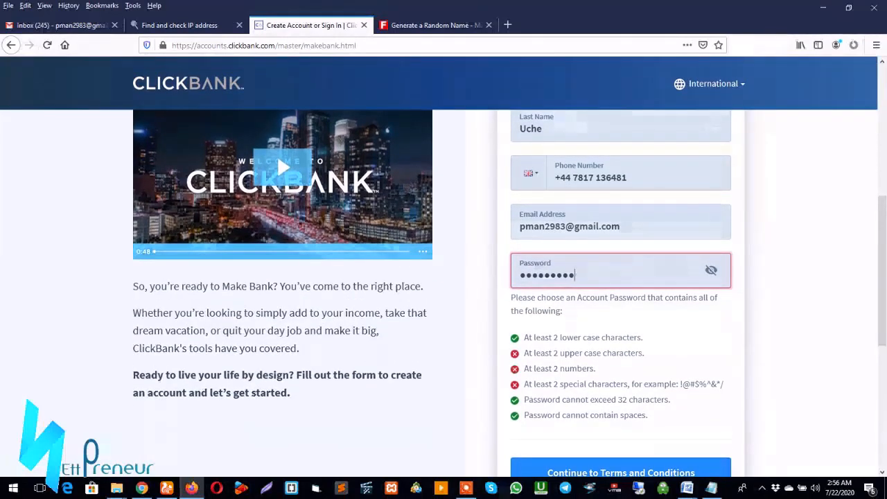
left_click(617, 274)
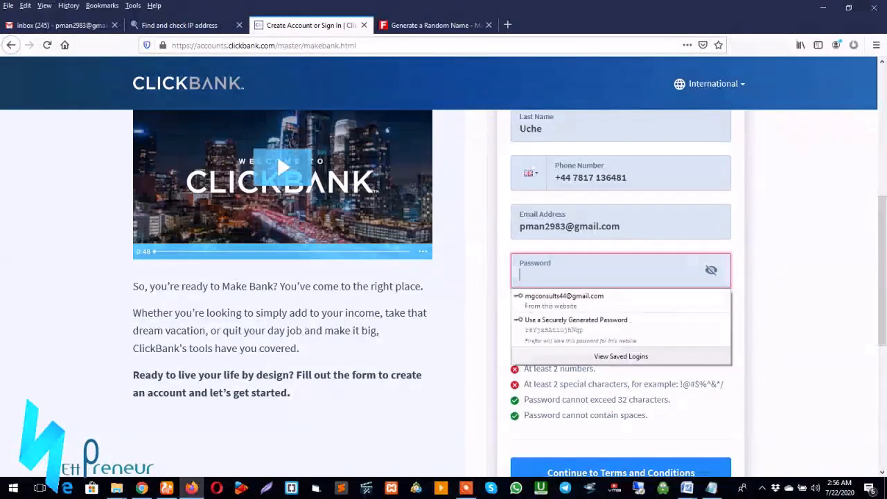
type("•")
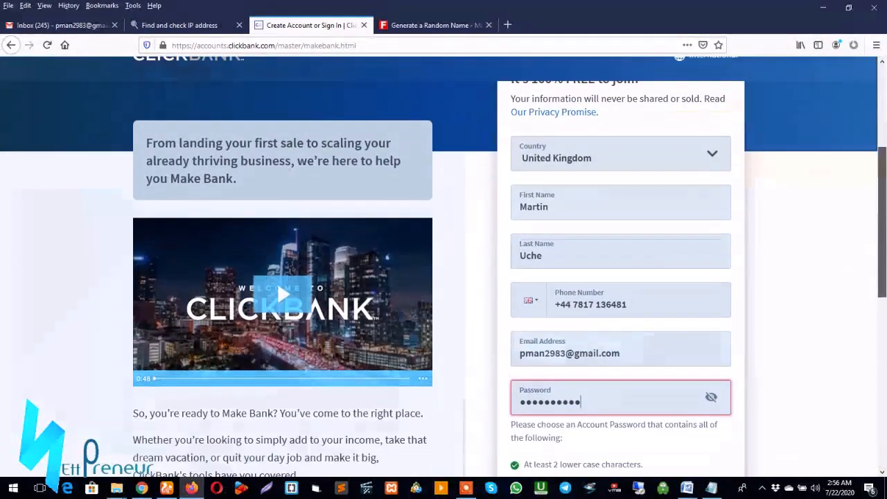
scroll("down", 3)
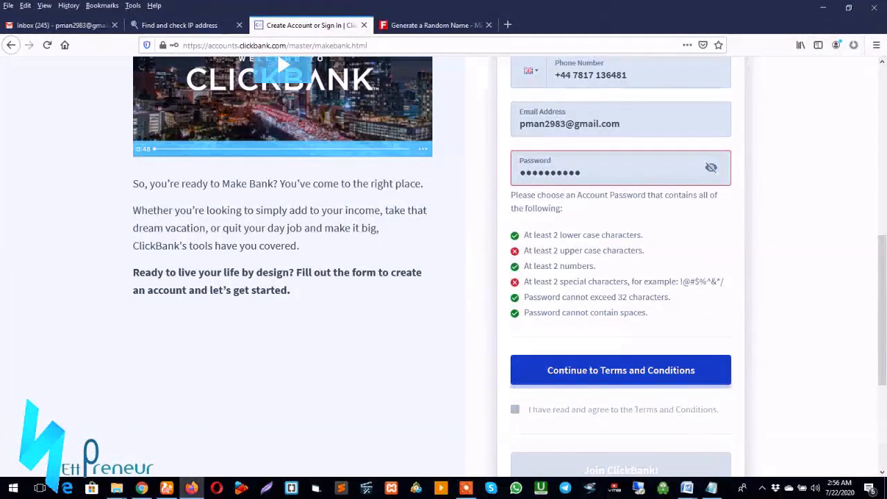
- Open, accept and tick agreement to ClickBank's Terms and Conditions
left_click(620, 369)
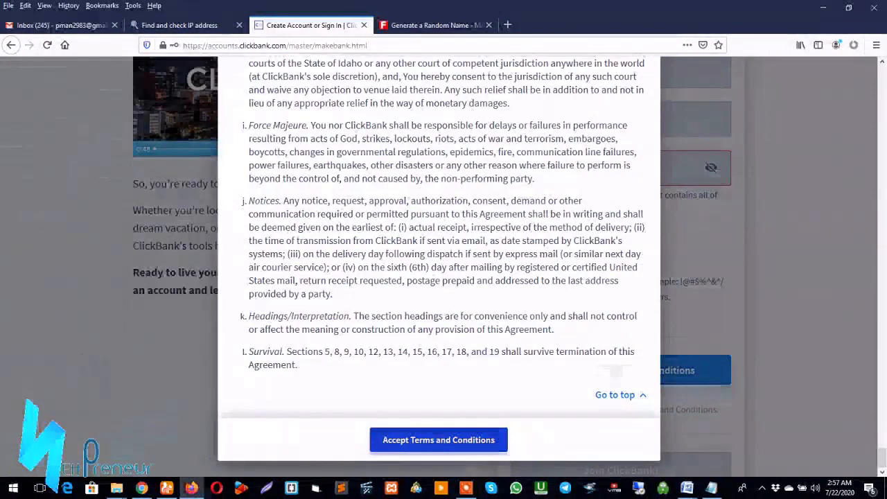
left_click(438, 439)
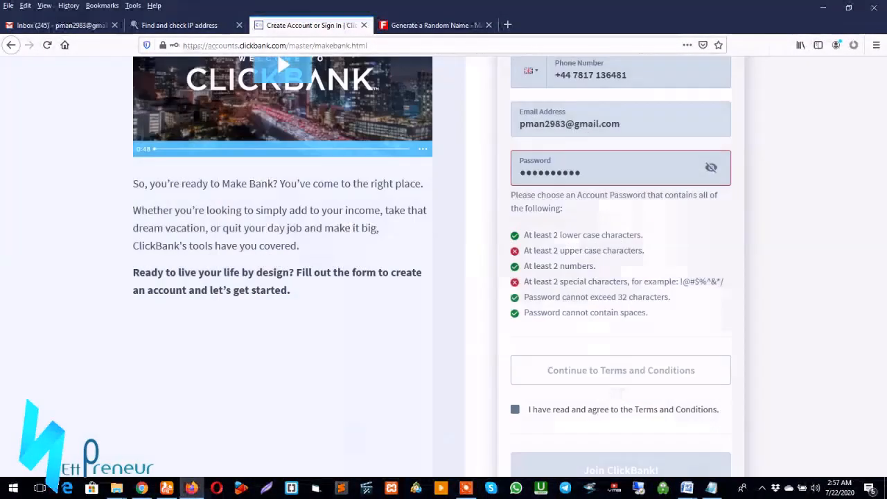
left_click(515, 409)
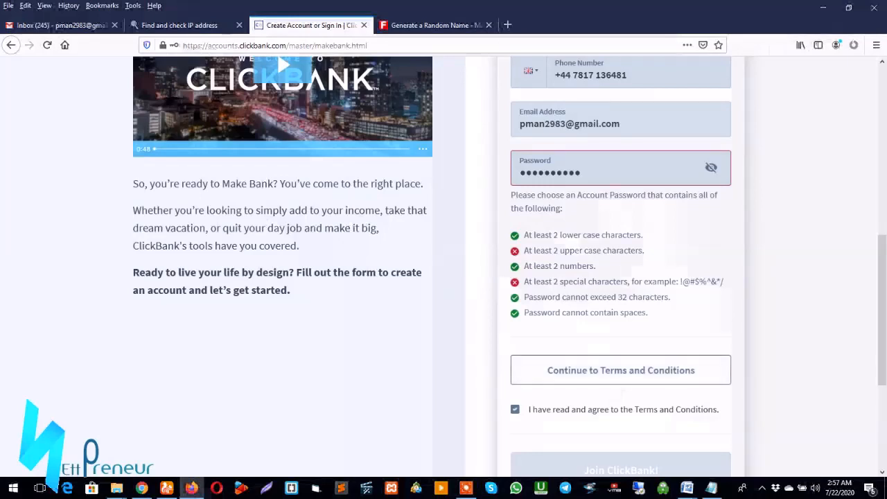
scroll("down", 3)
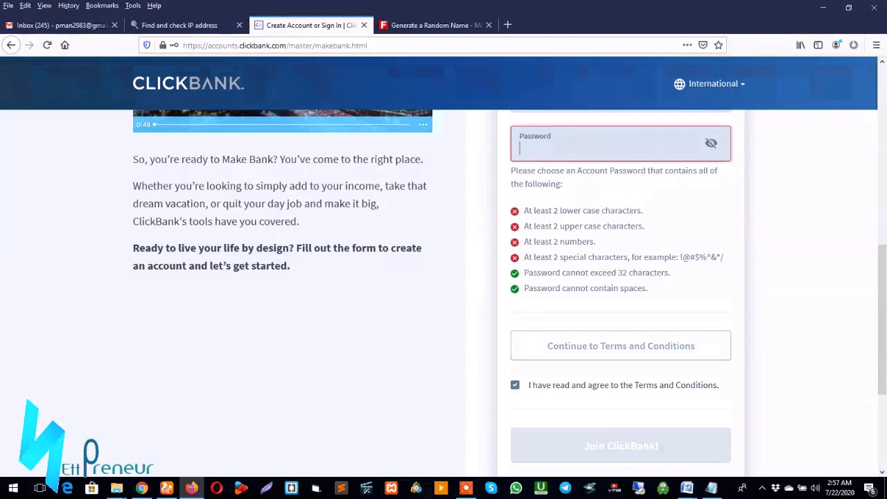
- Retype the password with upper and lower case, numbers and special characters
left_click(617, 147)
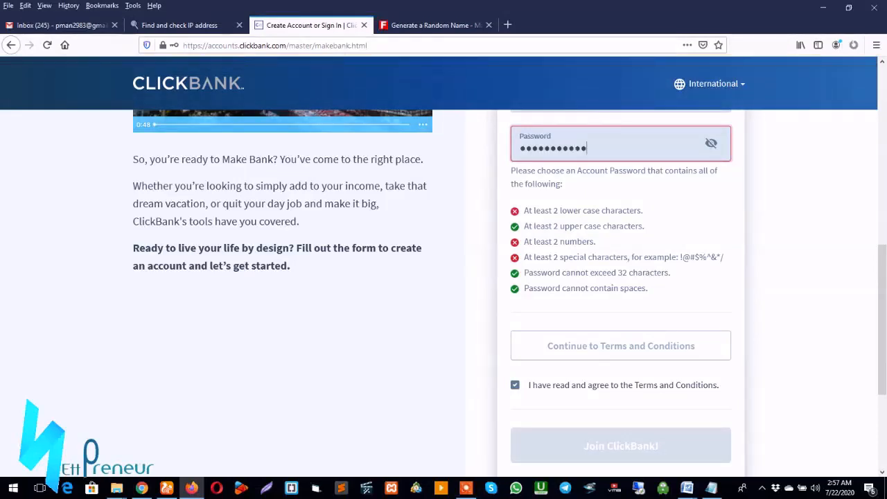
type("•")
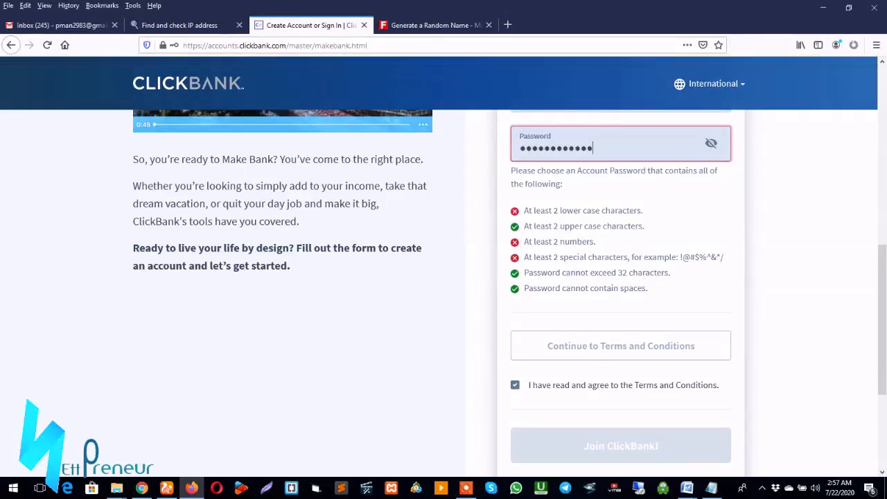
left_click(602, 148)
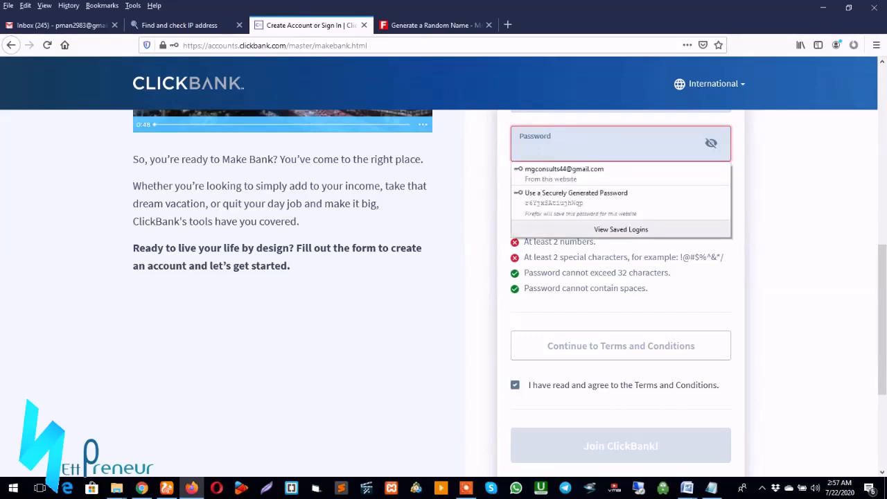
left_click(620, 144)
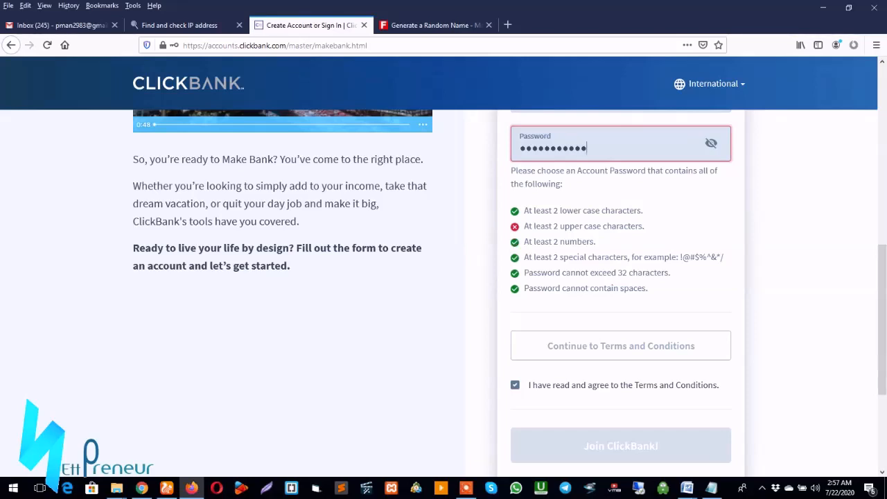
key("BackSpace")
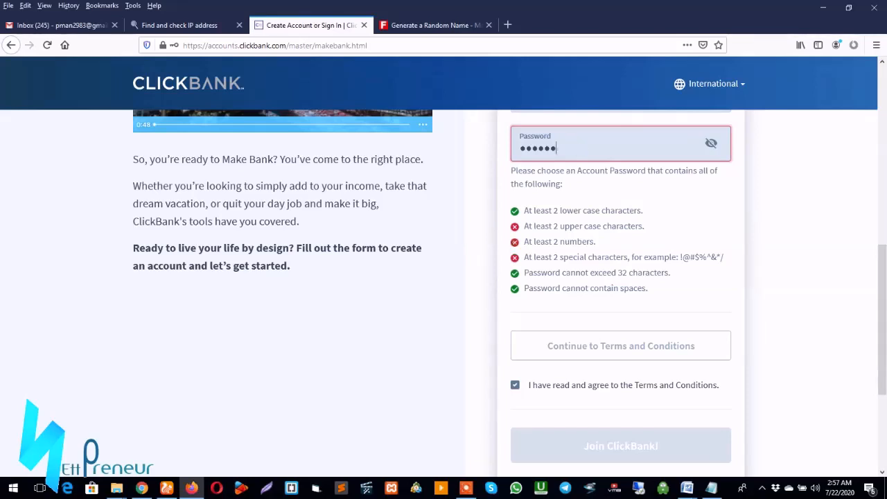
left_click(616, 147)
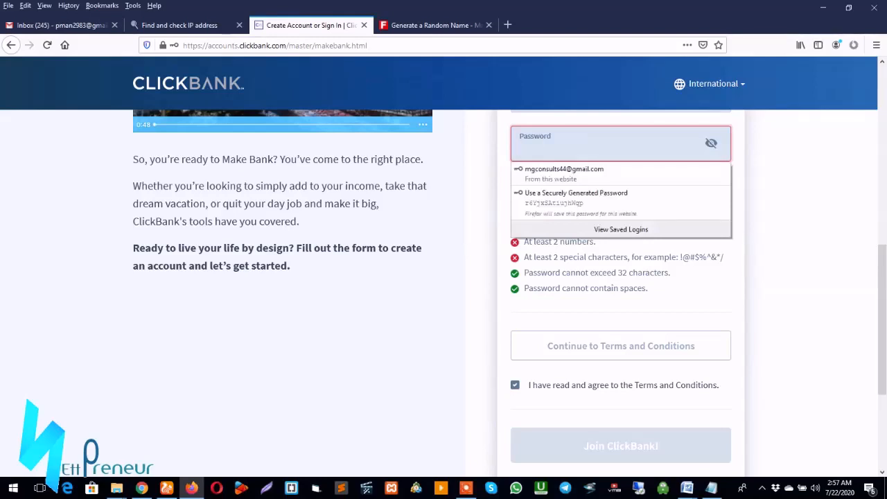
type("•")
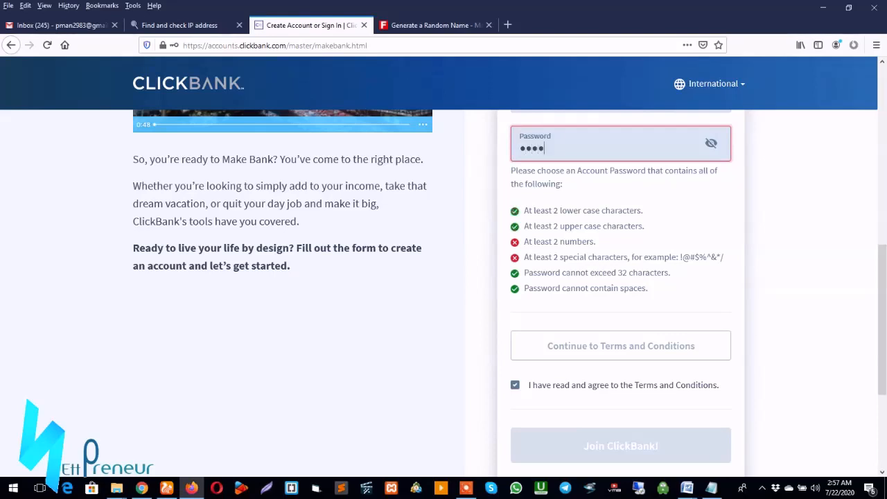
type("••")
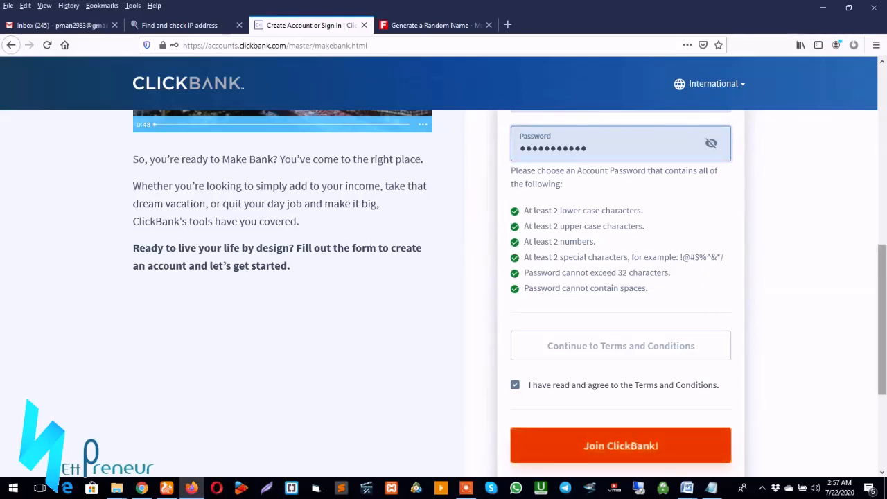
scroll("down", 3)
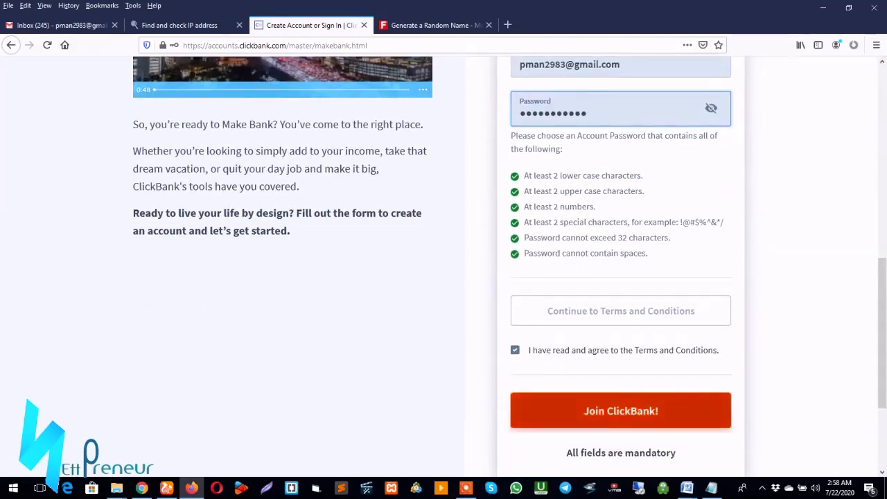
- Submit Join ClickBank!, decline saving the login, and opt in to success training
left_click(620, 410)
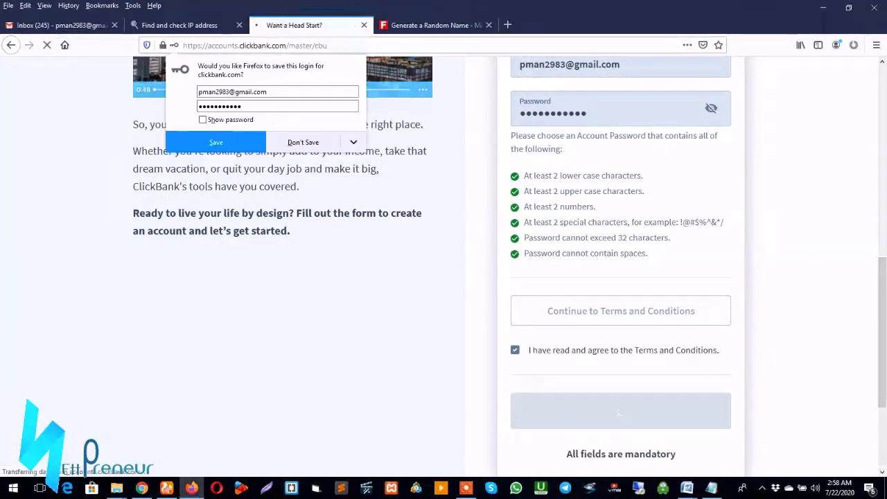
left_click(620, 310)
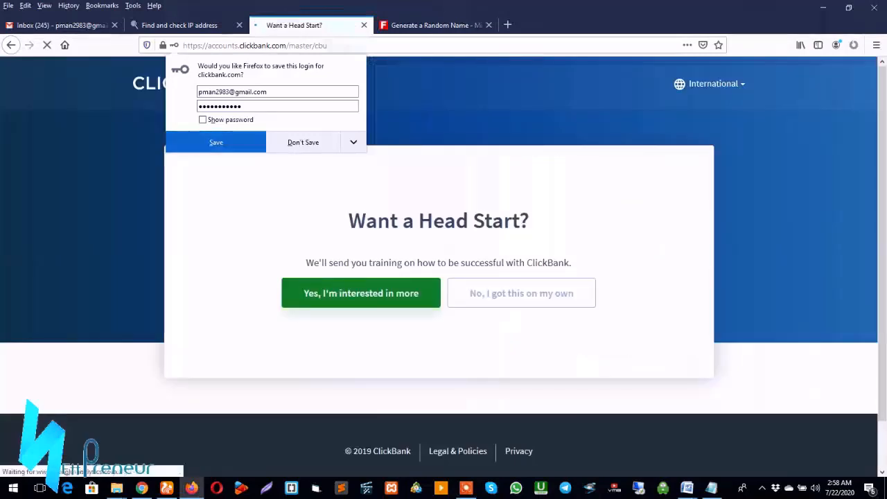
left_click(302, 142)
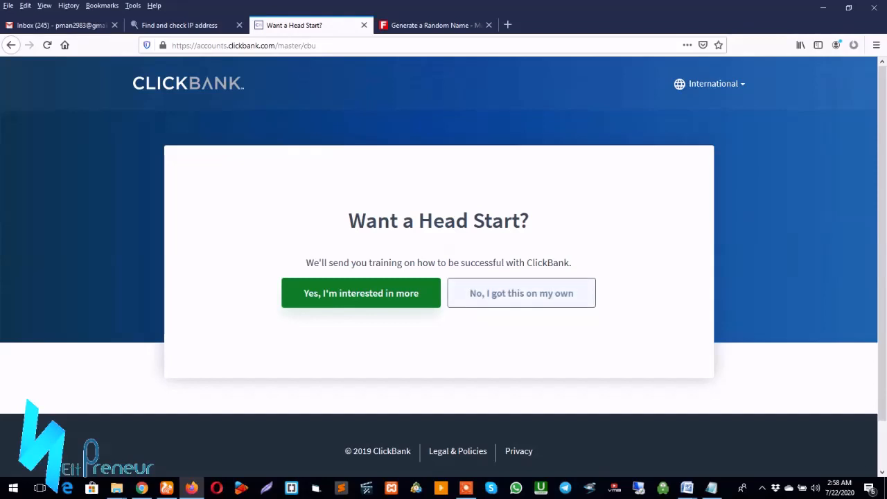
left_click(360, 293)
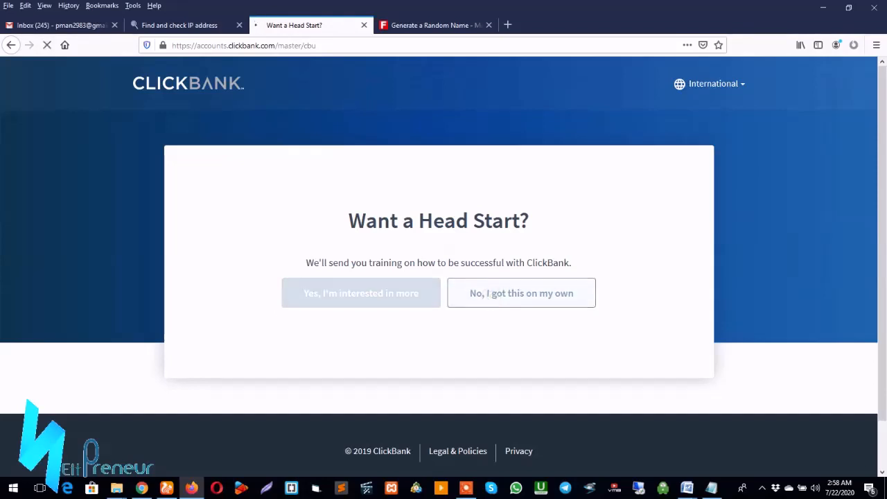
left_click(520, 292)
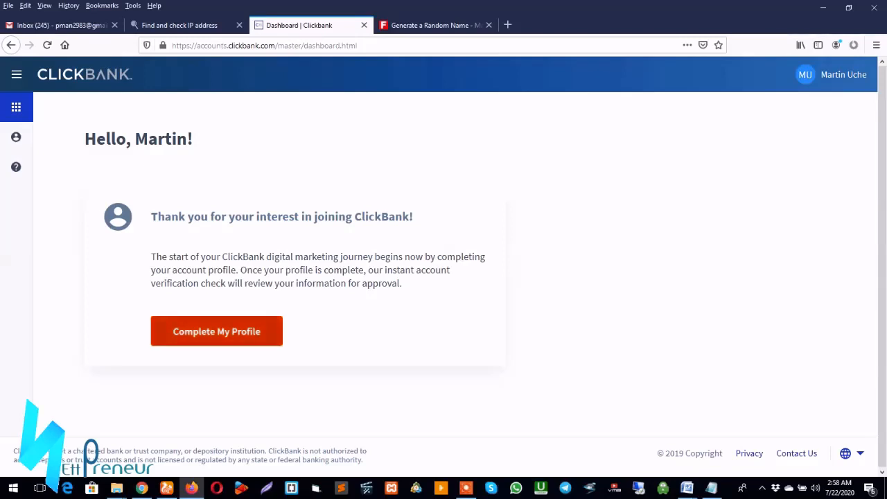
- Open the ClickBank profile, review its prefilled details, then switch to the Fake Name Generator tab
left_click(216, 331)
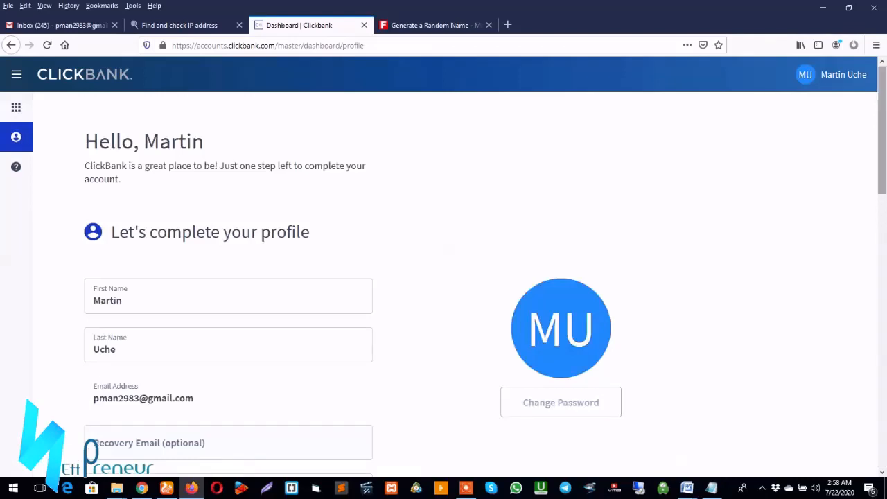
scroll("down", 3)
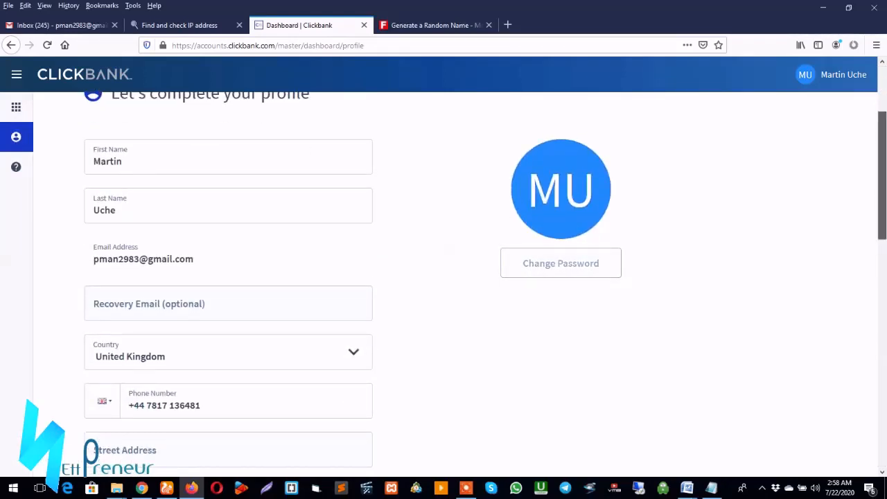
scroll("down", 3)
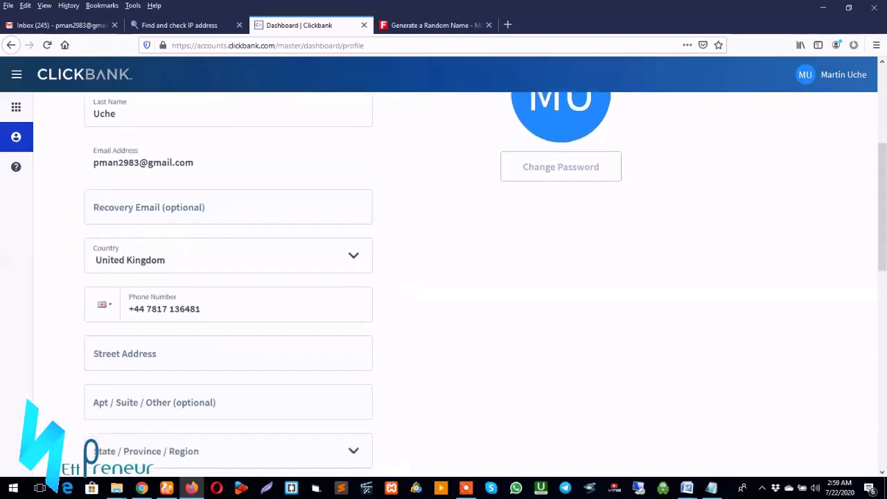
scroll("down", 3)
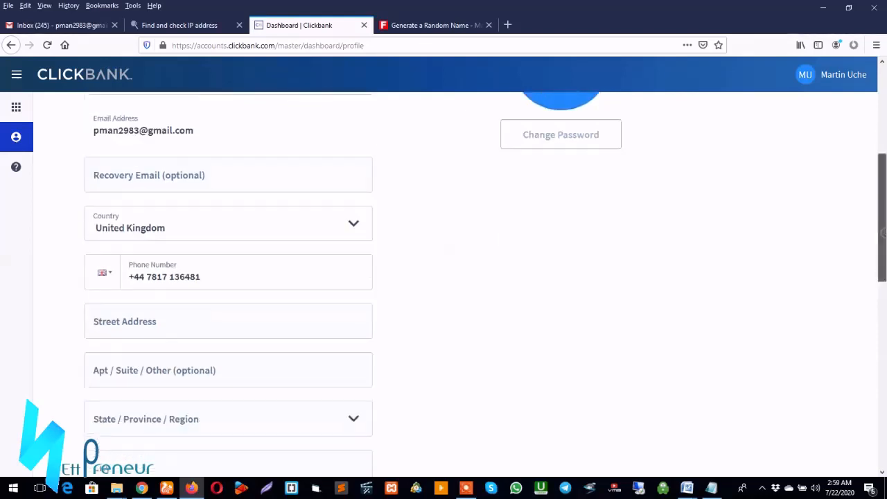
scroll("down", 3)
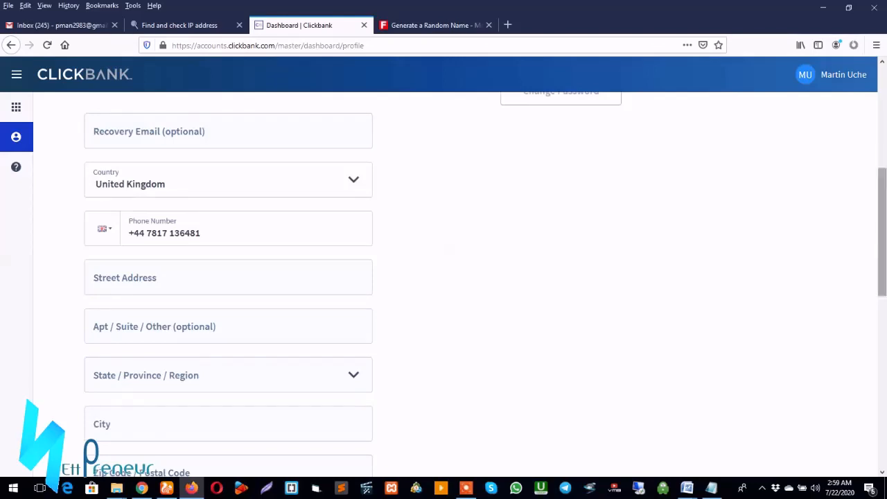
scroll("down", 3)
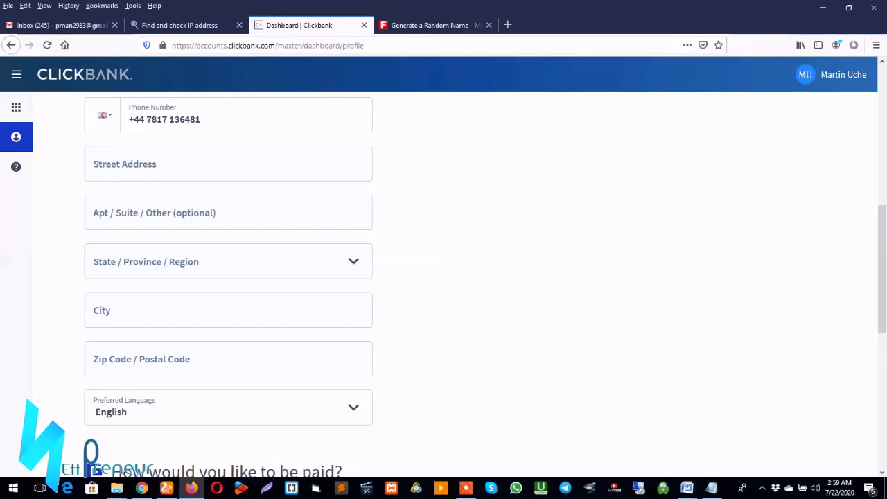
left_click(435, 25)
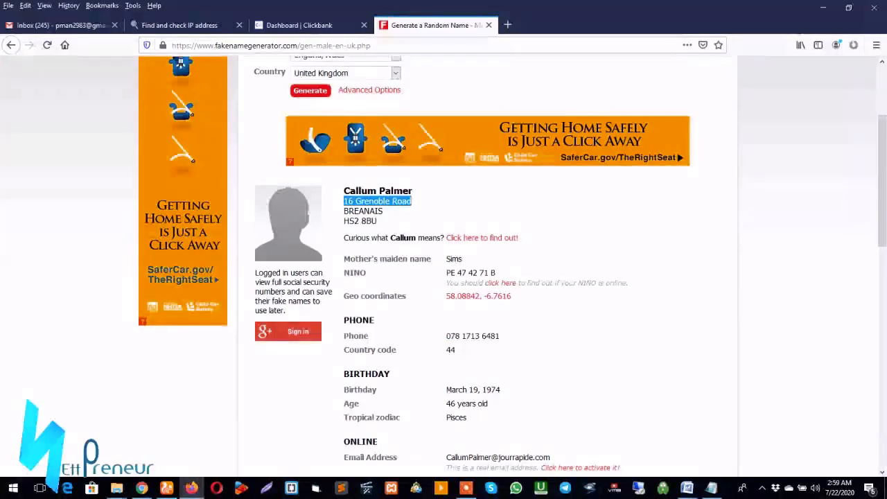
right_click(377, 200)
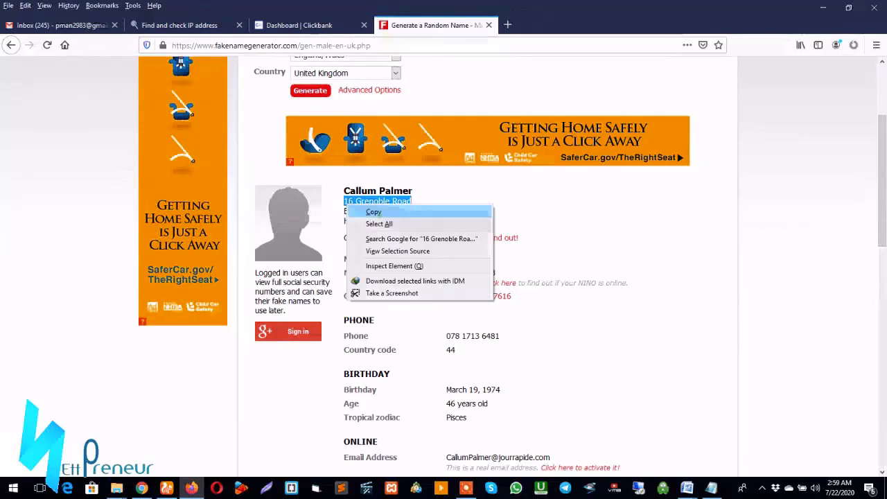
left_click(304, 25)
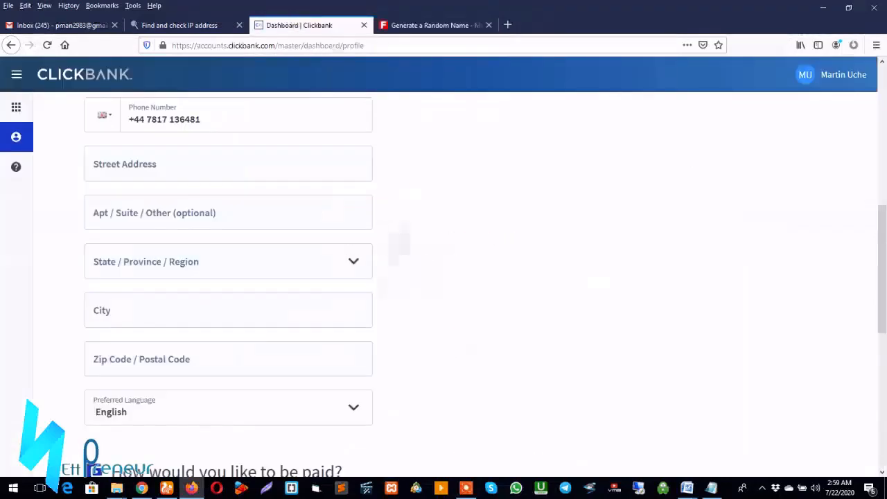
left_click(228, 164)
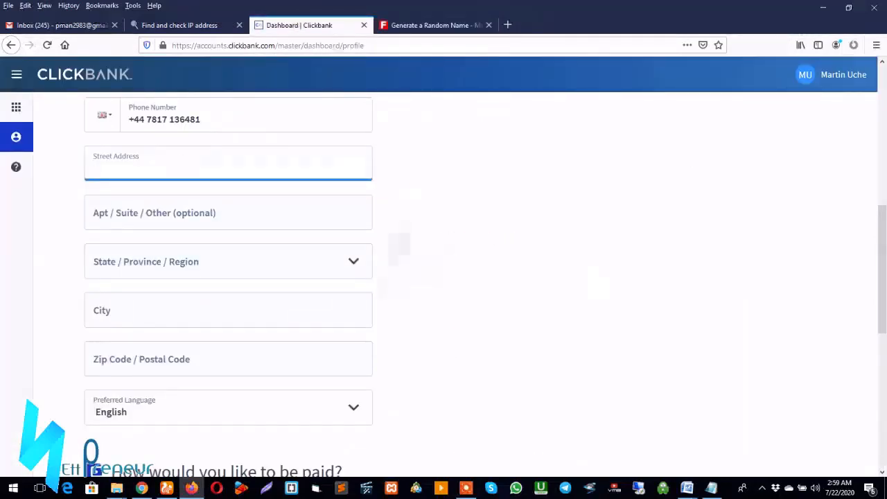
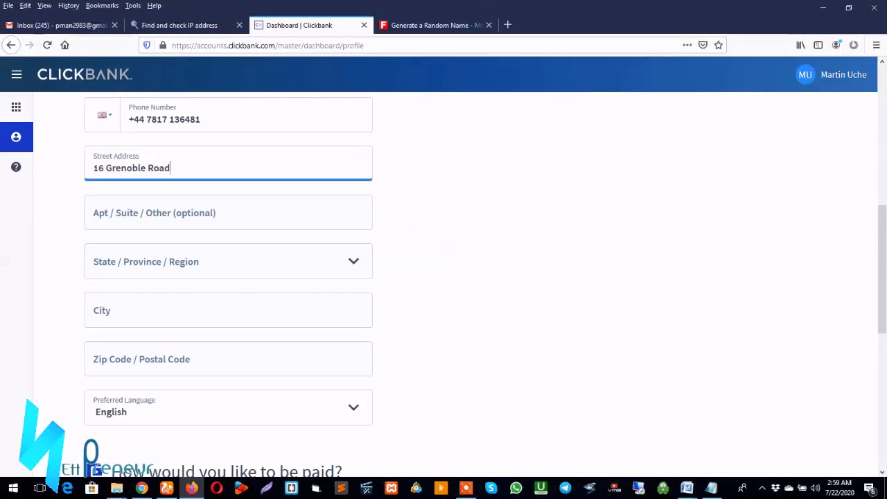
left_click(228, 261)
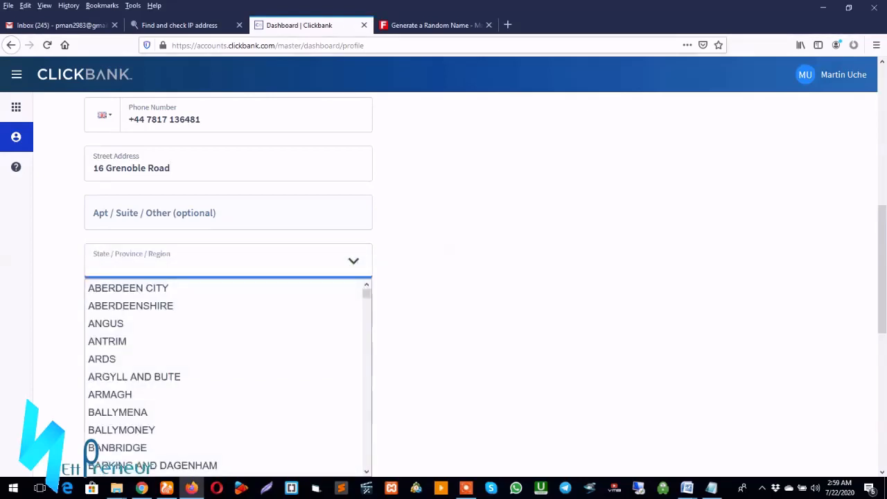
- Copy the town from Fake Name Generator and enter BREANAIS as the city
left_click(435, 25)
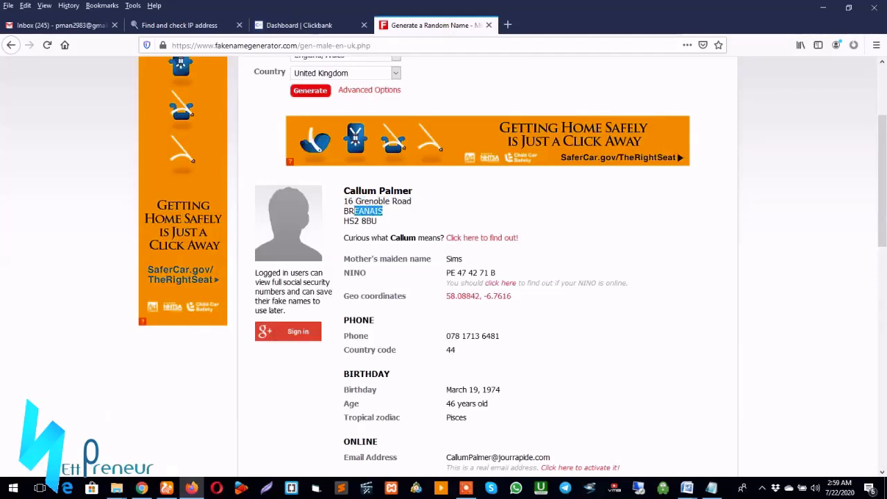
right_click(362, 210)
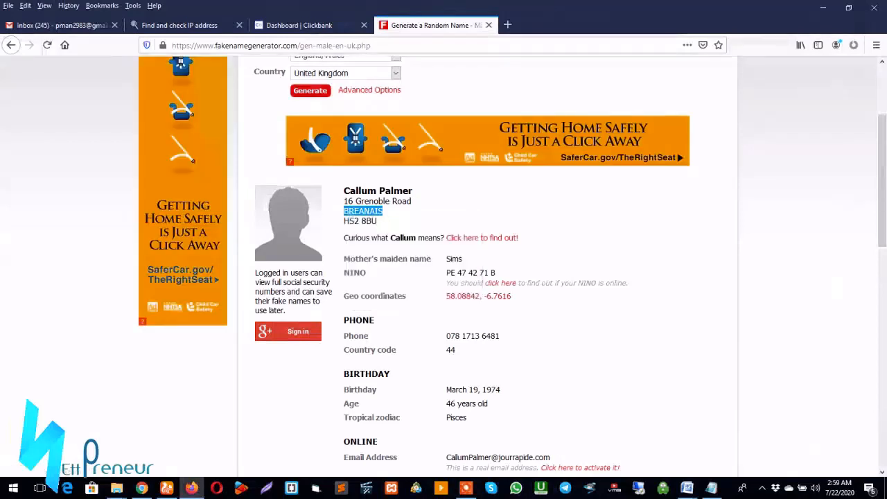
left_click(311, 25)
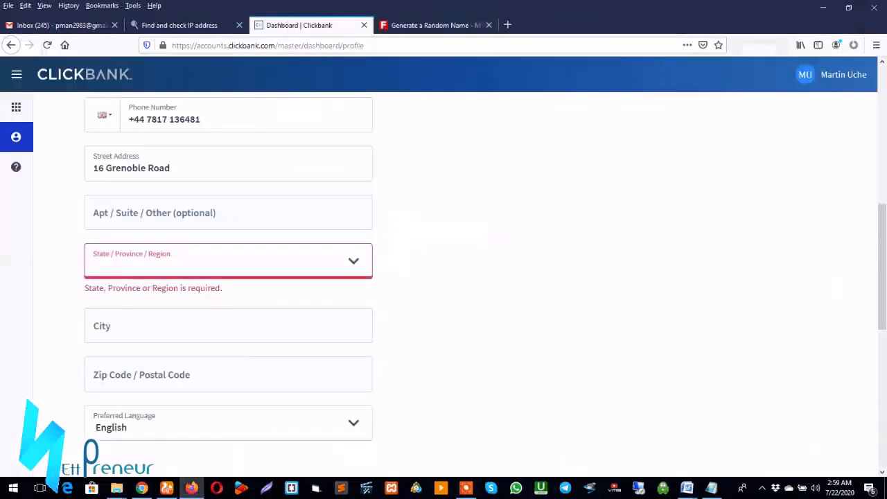
left_click(227, 260)
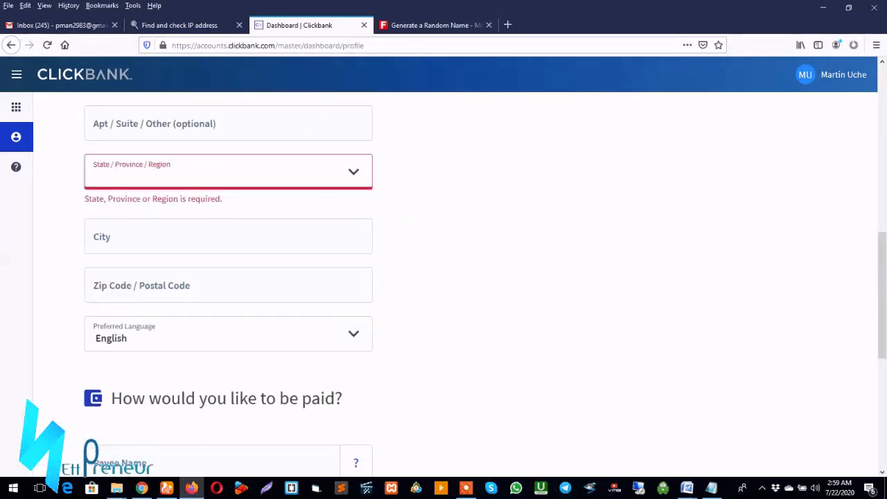
type("BREANAIS")
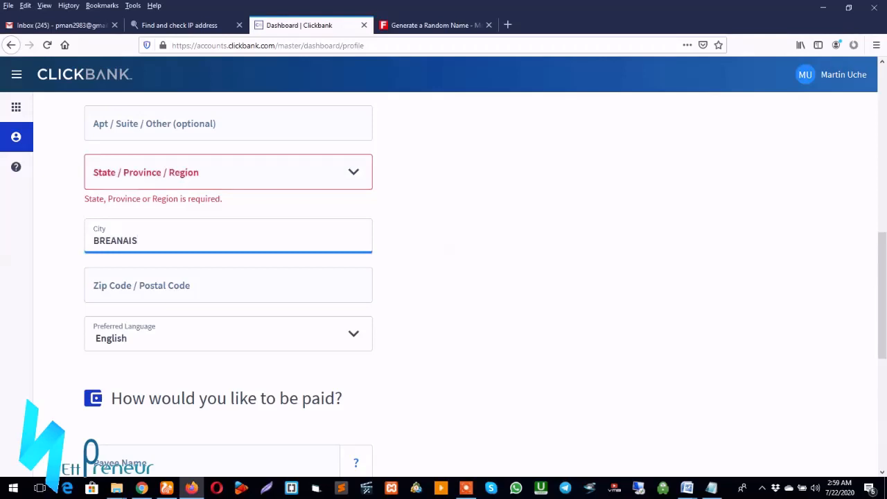
left_click(208, 285)
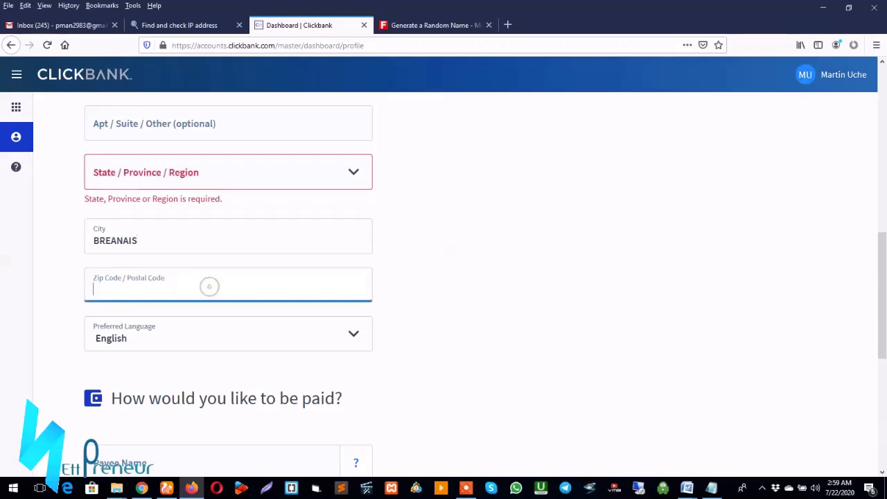
left_click(434, 25)
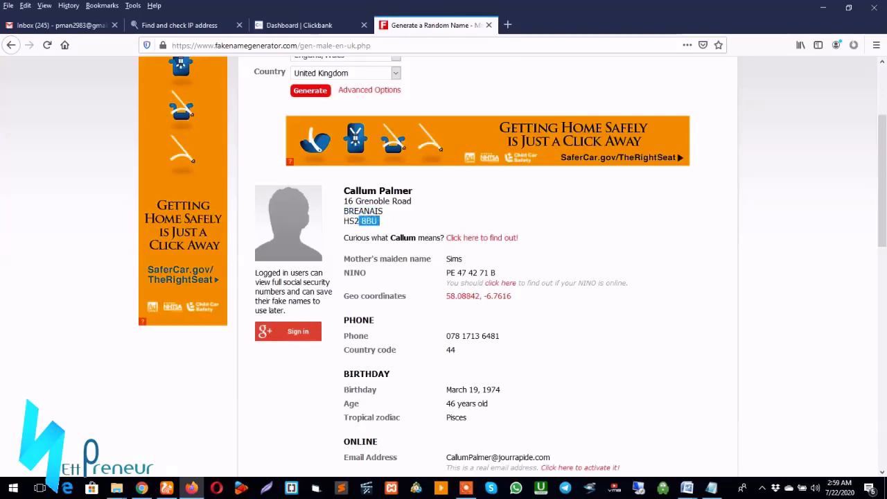
right_click(361, 221)
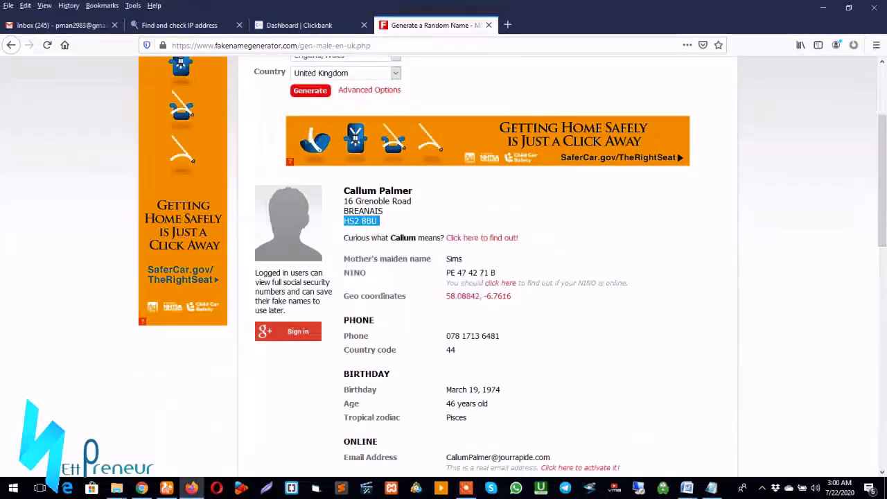
left_click(305, 25)
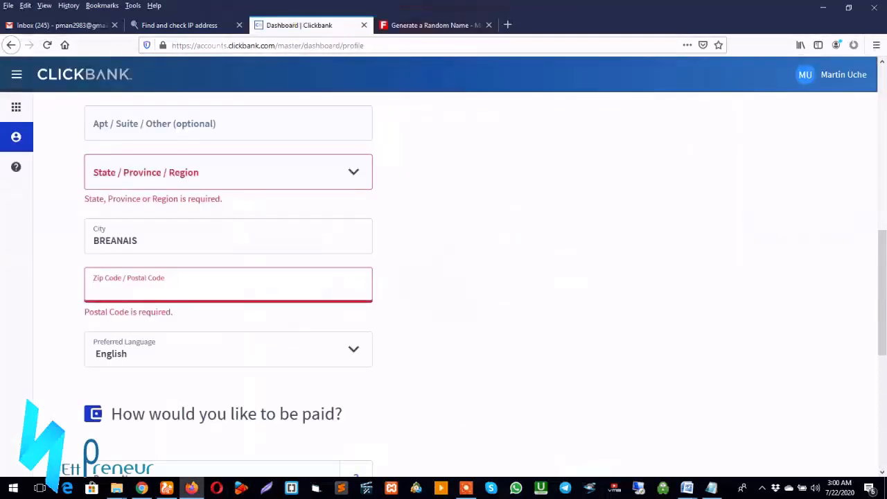
type("HS2 8BU")
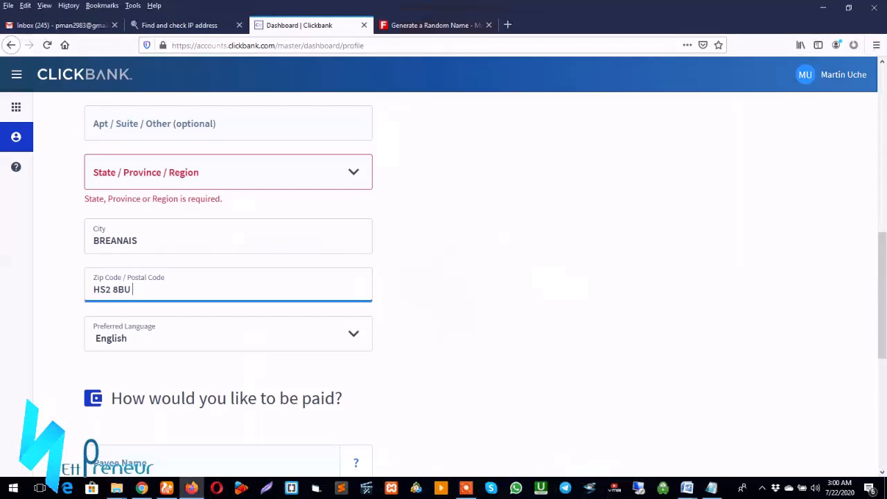
- Select BARNSLEY from the region dropdown
left_click(227, 172)
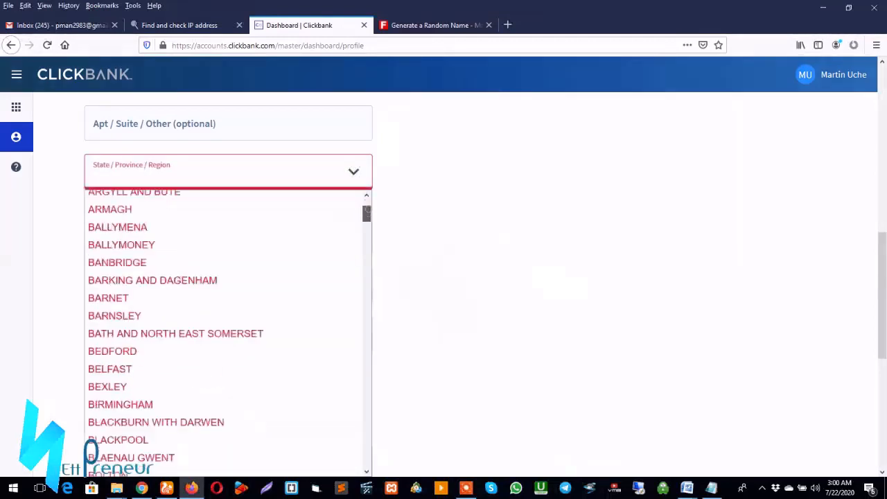
scroll("down", 3)
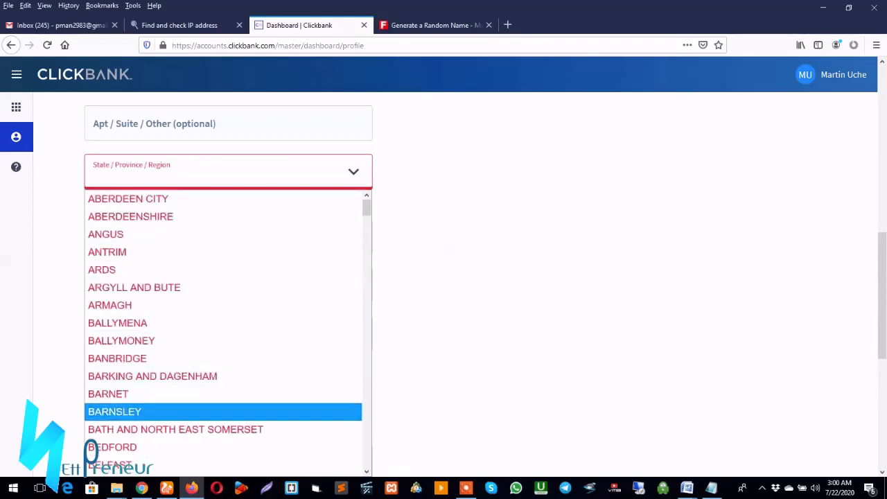
left_click(114, 411)
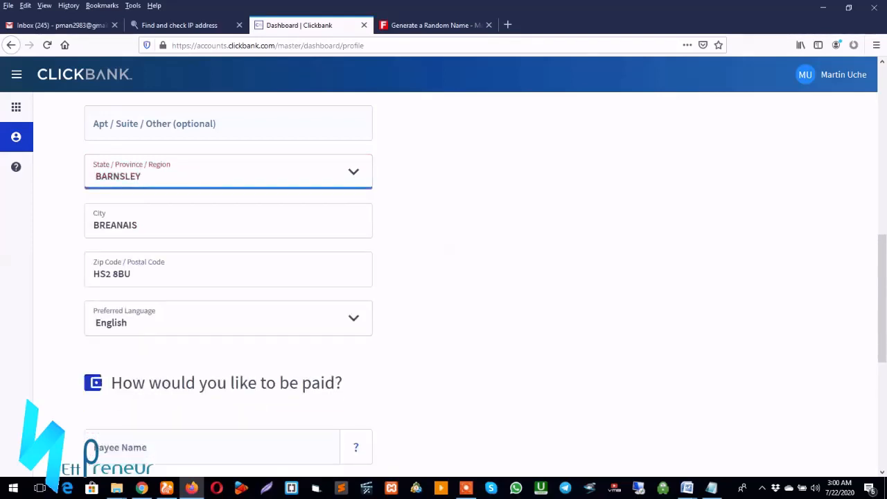
scroll("down", 3)
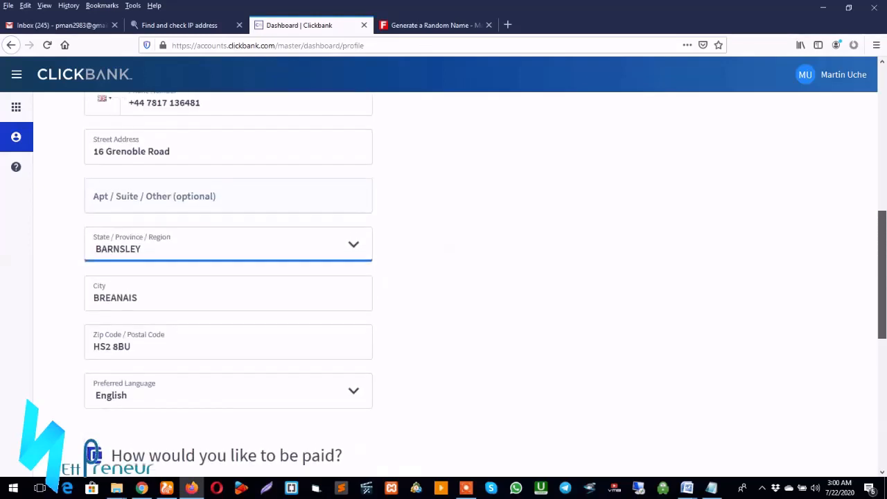
scroll("down", 3)
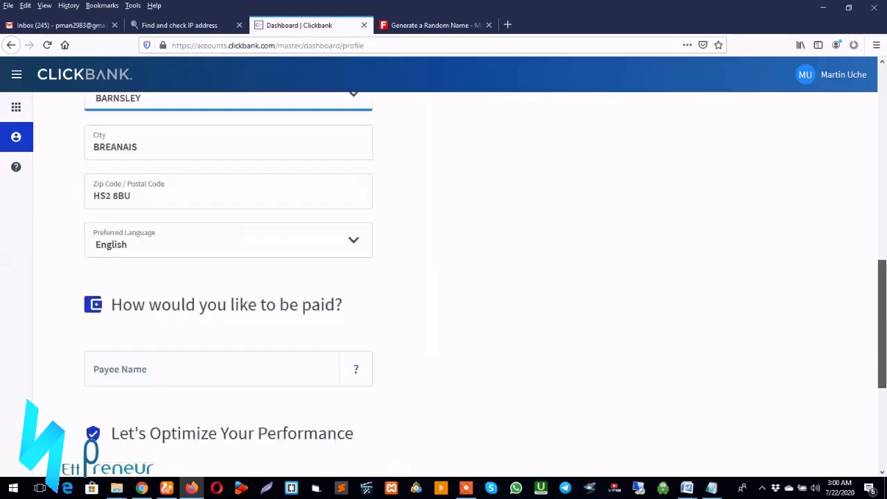
scroll("down", 3)
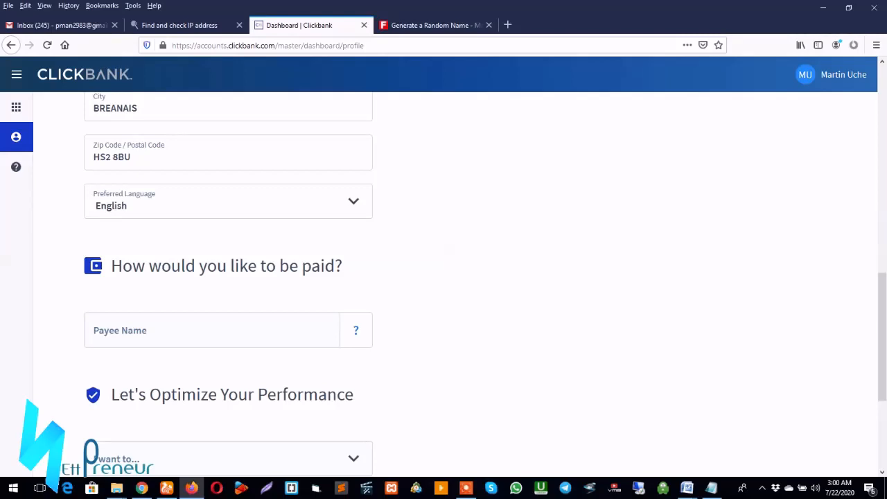
scroll("down", 3)
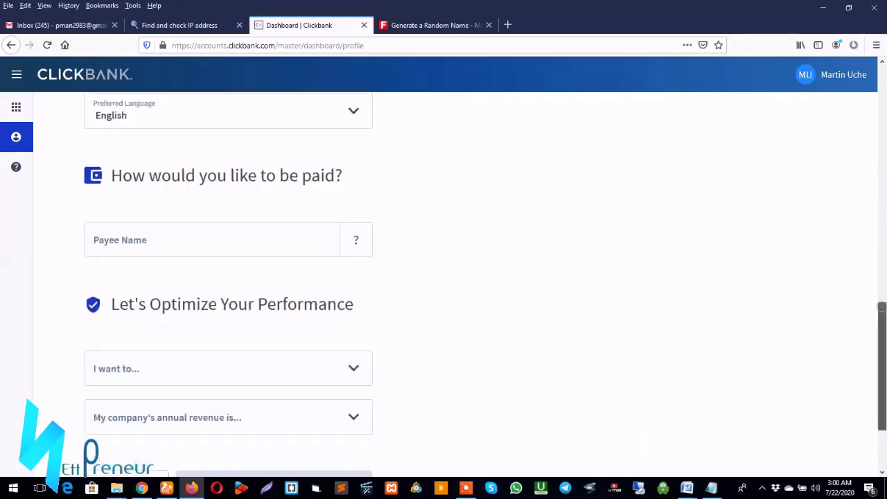
scroll("down", 3)
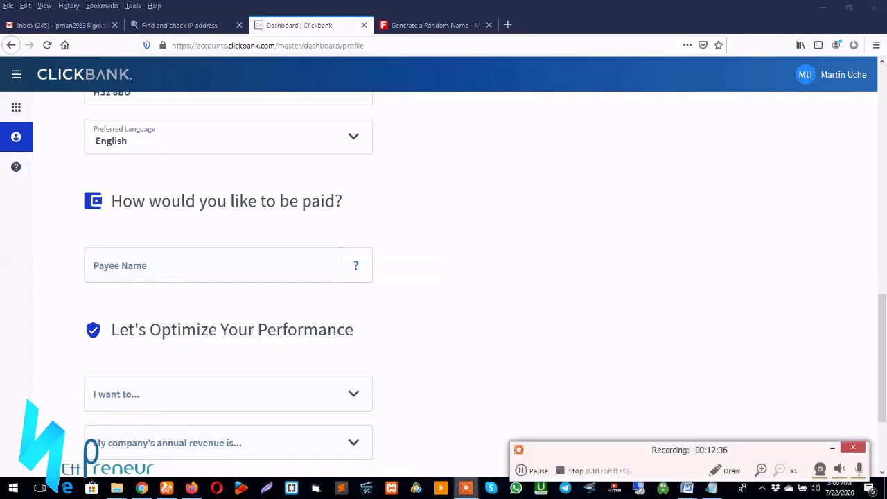
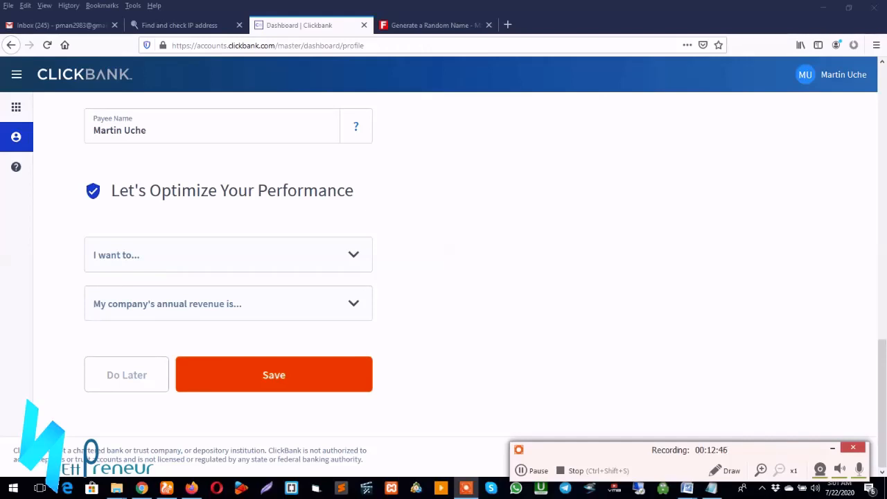
- Choose 'Promote products as an affiliate' and '$0 - $25K' revenue, then save the profile
left_click(227, 255)
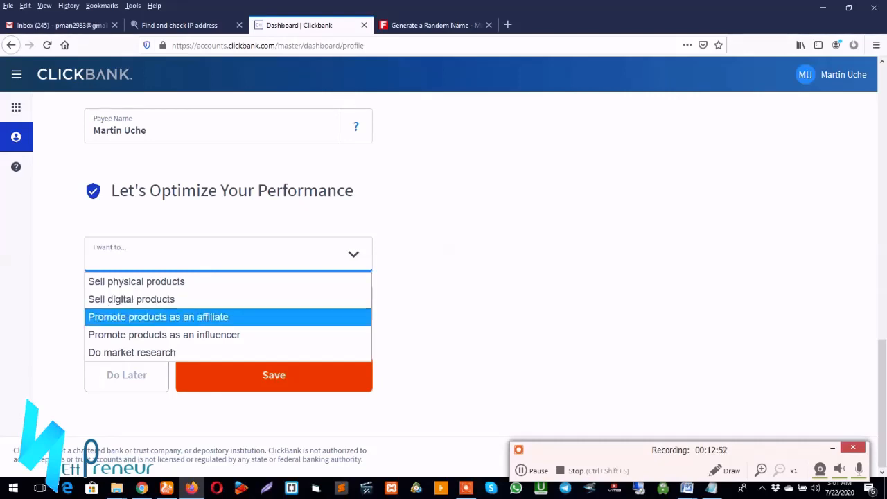
left_click(158, 317)
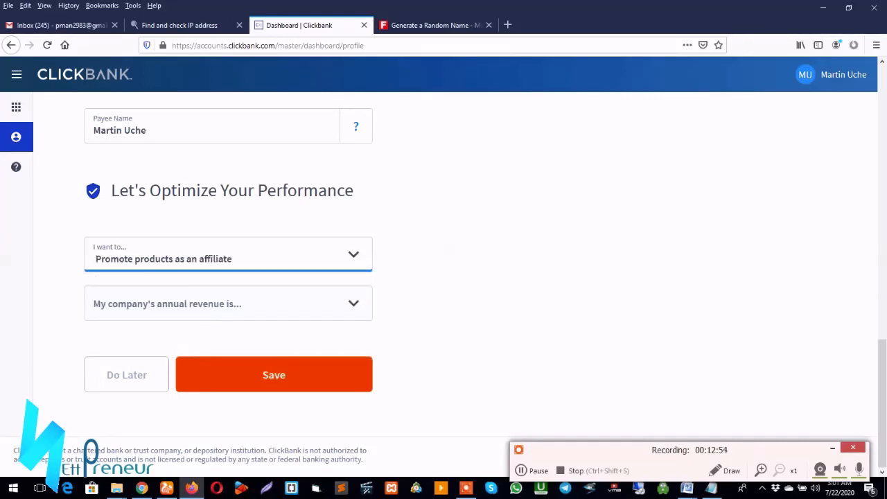
left_click(228, 303)
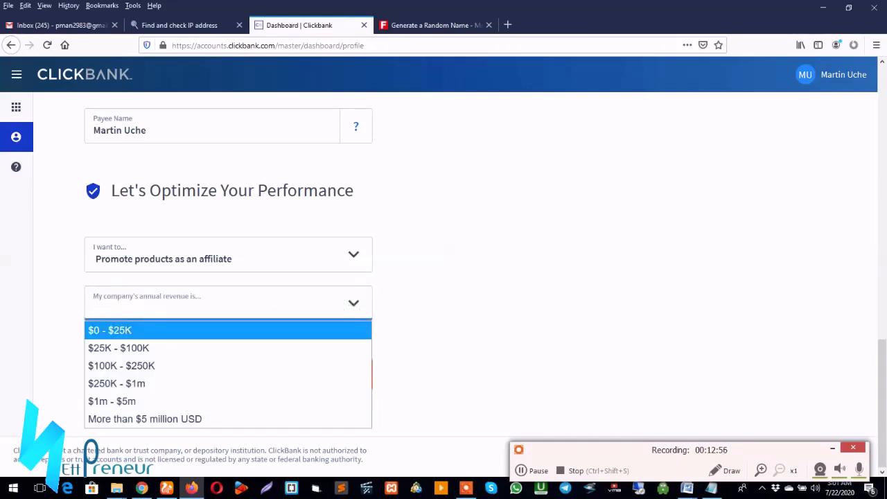
left_click(109, 330)
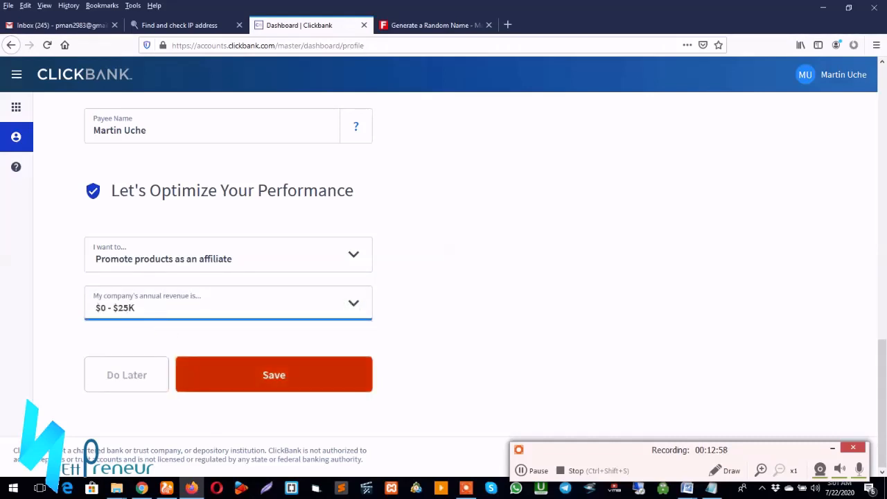
left_click(274, 374)
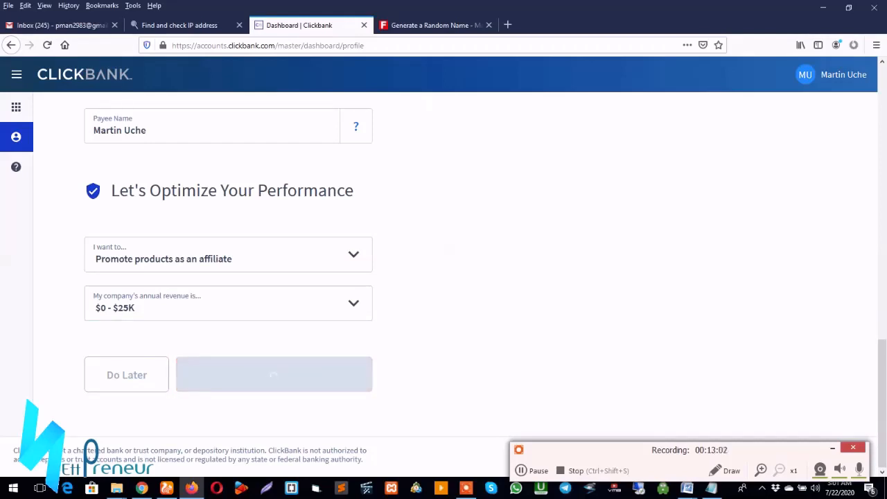
left_click(273, 374)
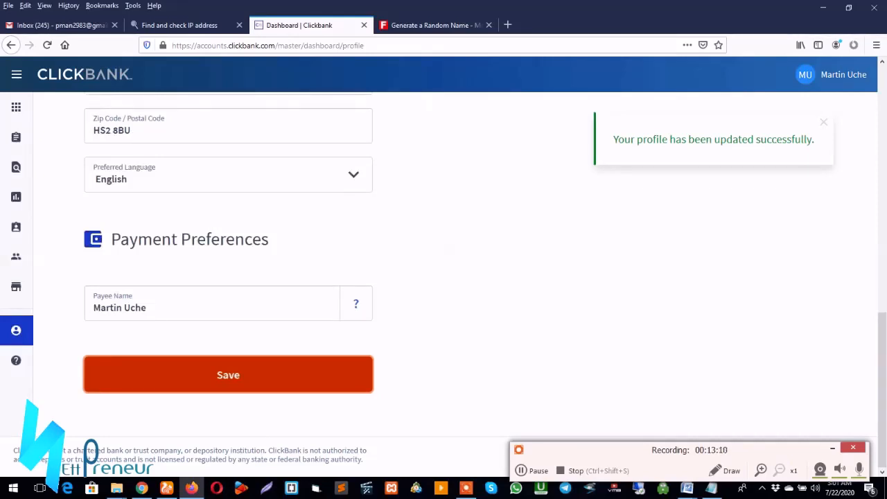
- Return to the dashboard home, scroll to 'Create an Account', and follow Create Account
left_click(228, 374)
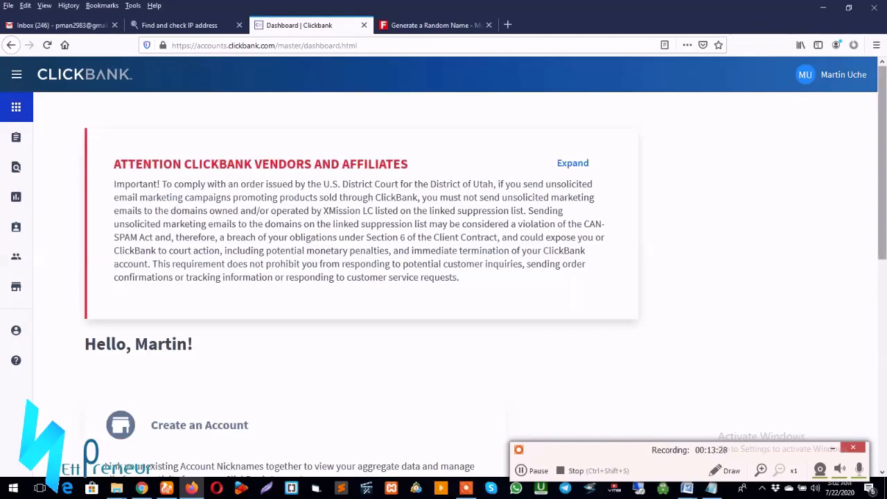
scroll("down", 3)
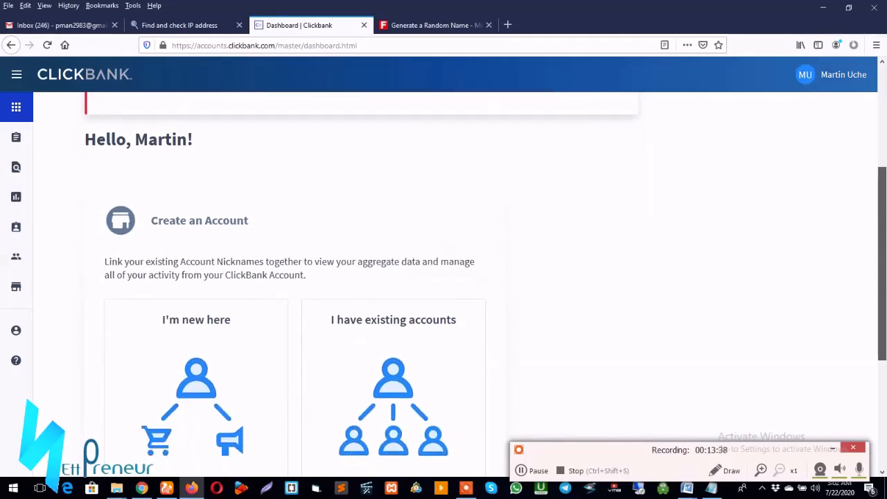
scroll("down", 3)
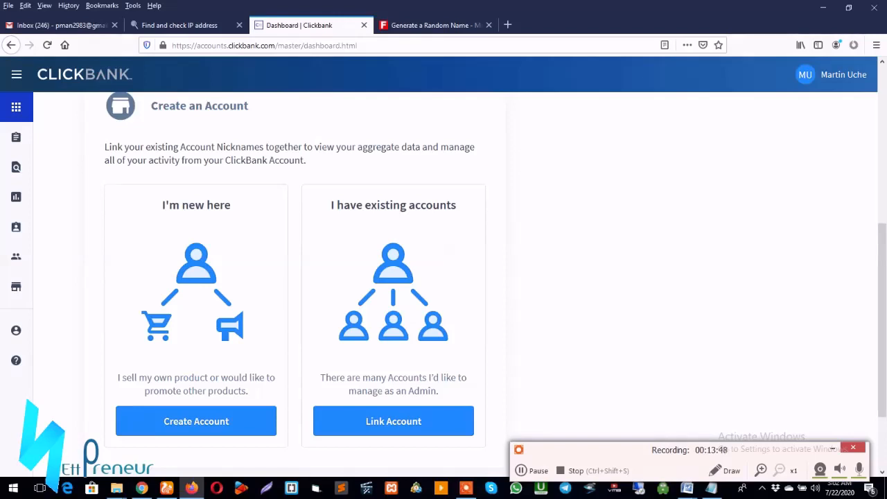
scroll("down", 3)
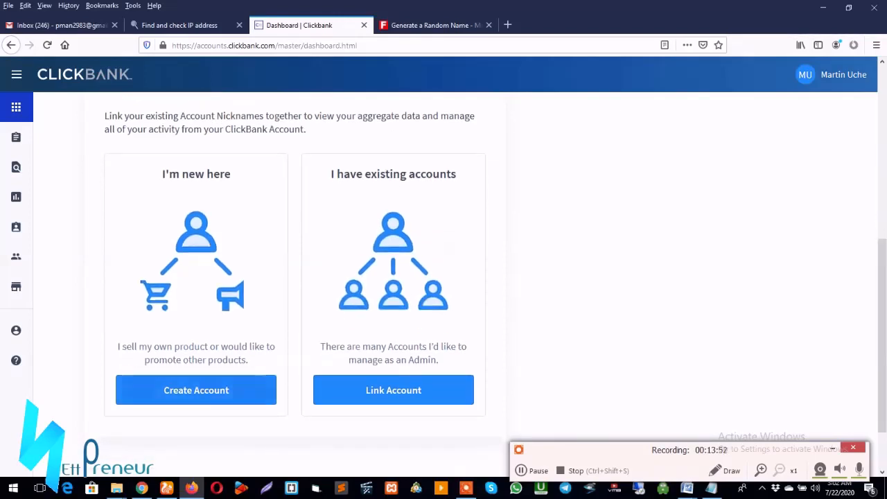
left_click(15, 227)
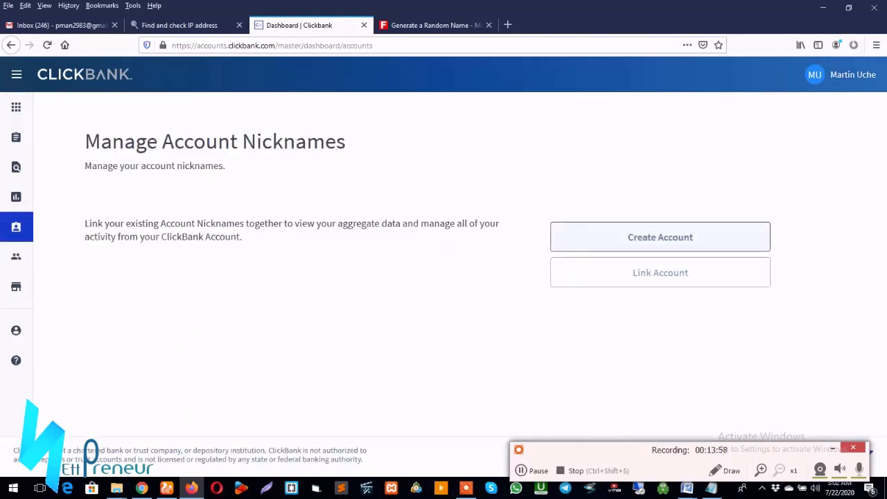
- Start a new account with type 'Affiliate (Promote products)' and begin trying a nickname
left_click(659, 236)
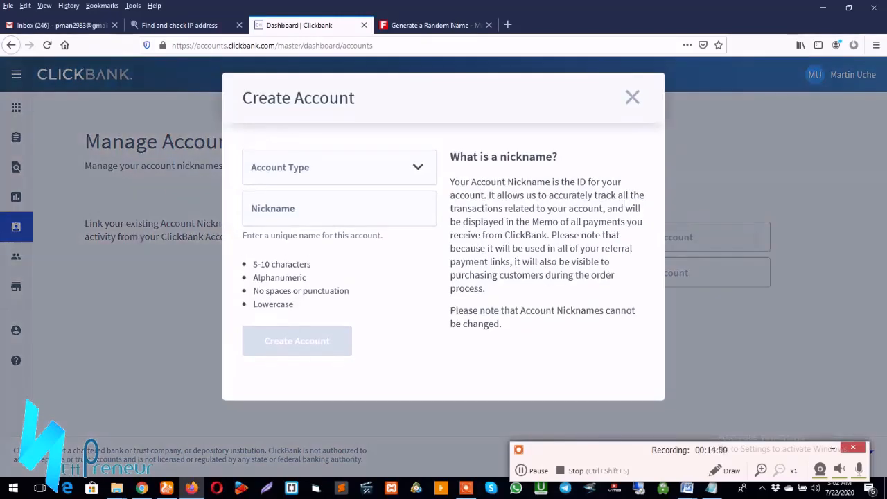
left_click(339, 167)
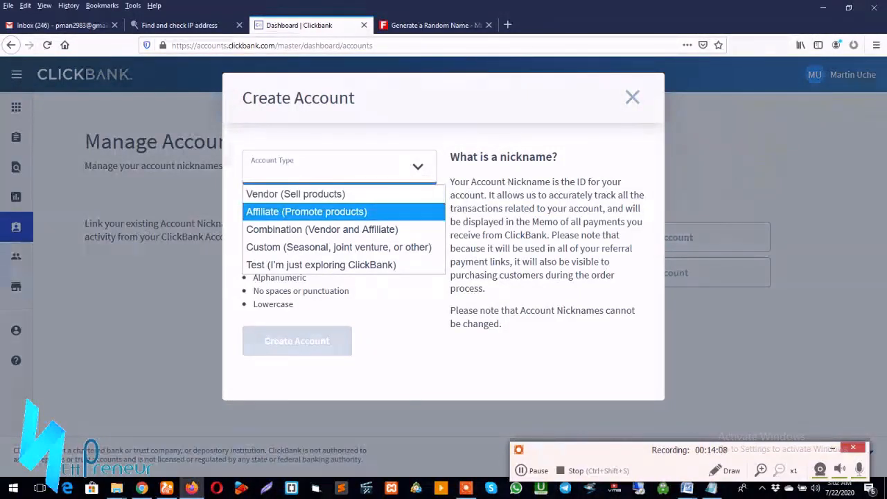
left_click(306, 211)
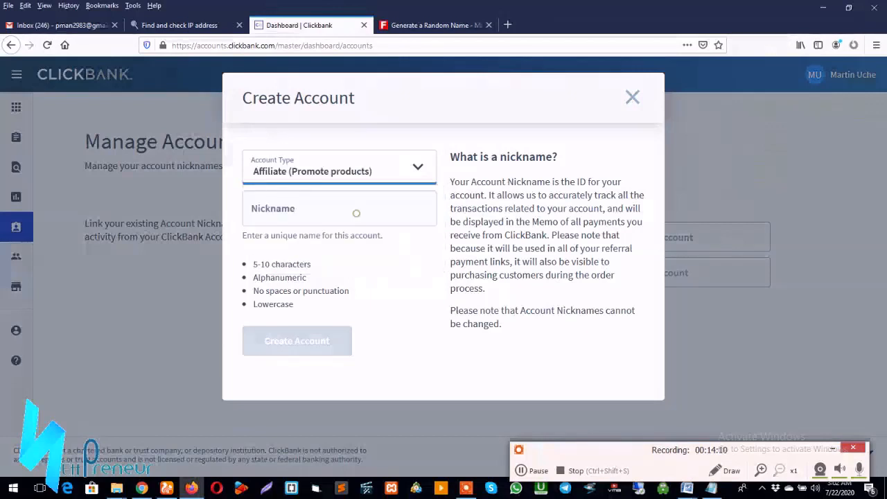
left_click(339, 208)
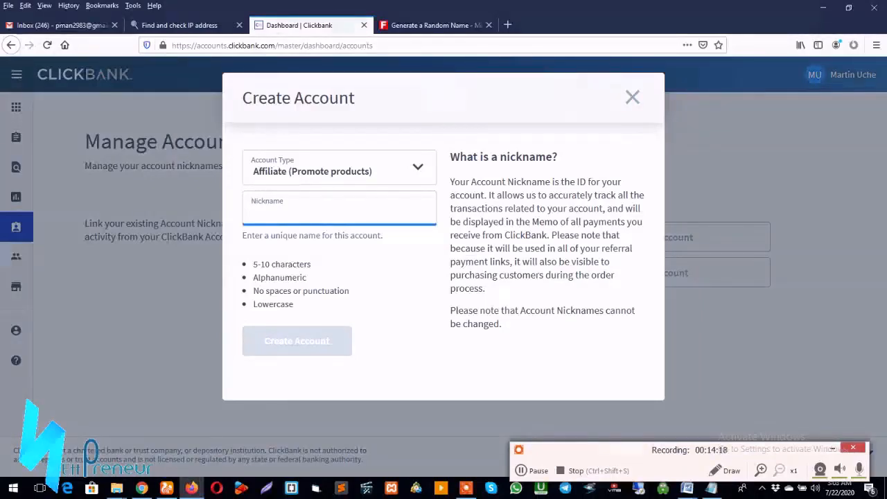
type("ma")
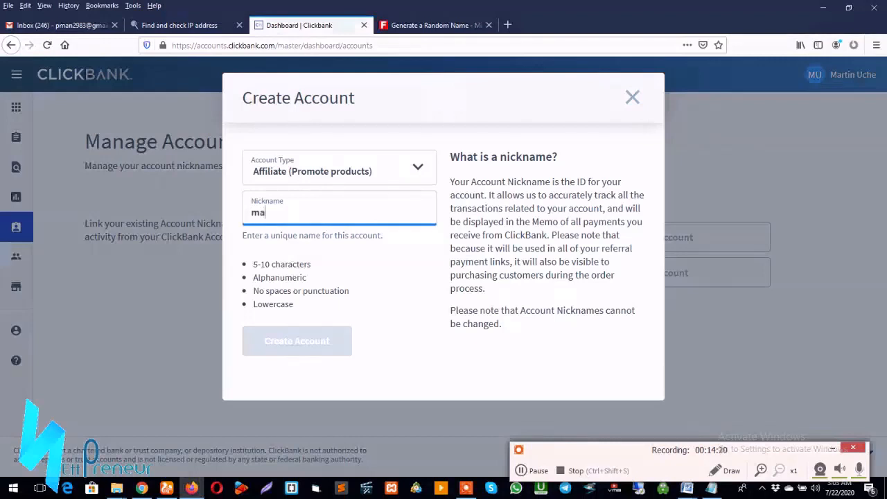
key("Backspace")
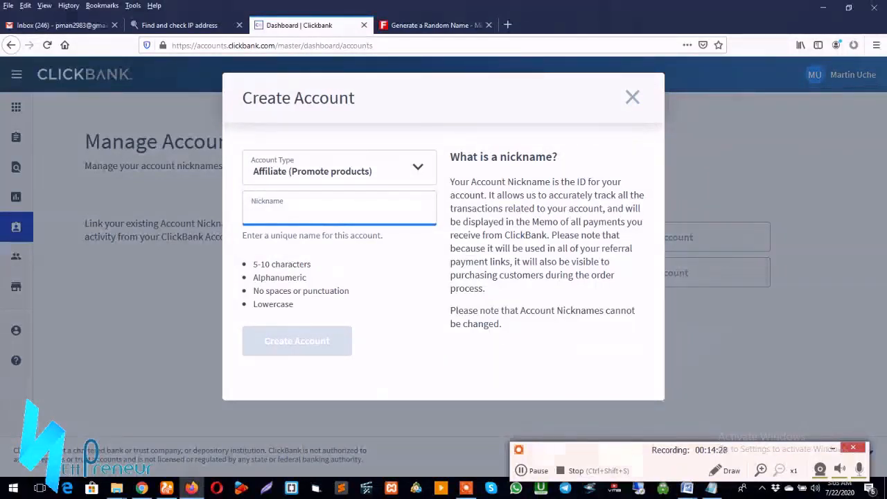
type("king")
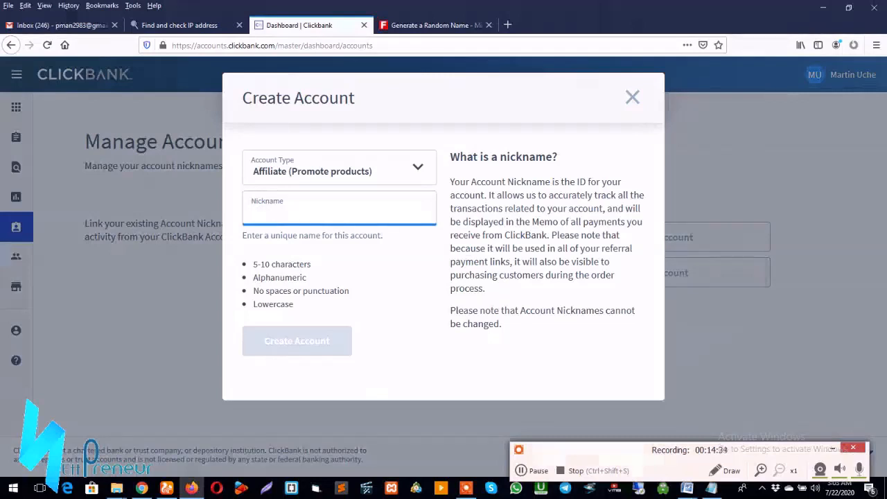
- Replace the already-taken nickname with mgc3434 and create the affiliate account
left_click(339, 211)
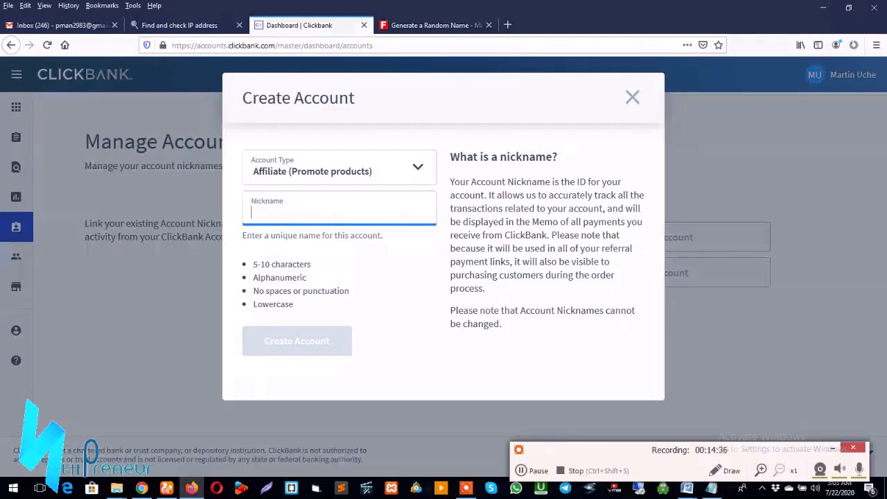
type("emperor")
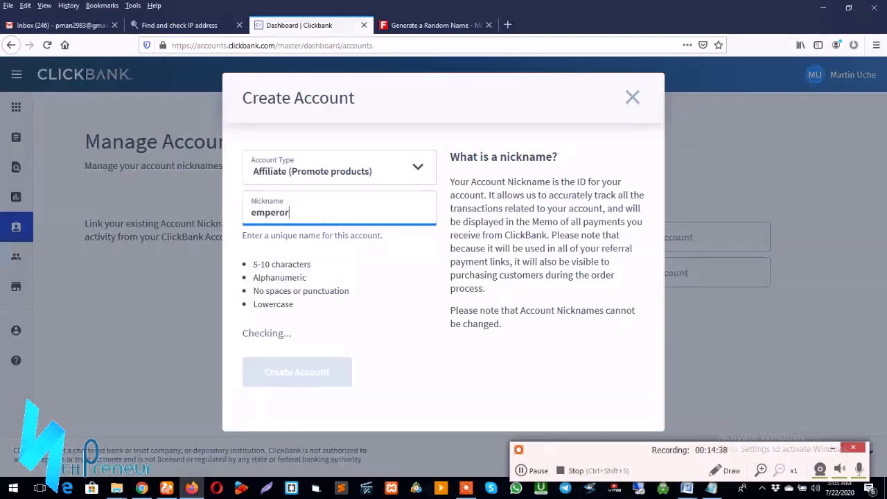
type("2")
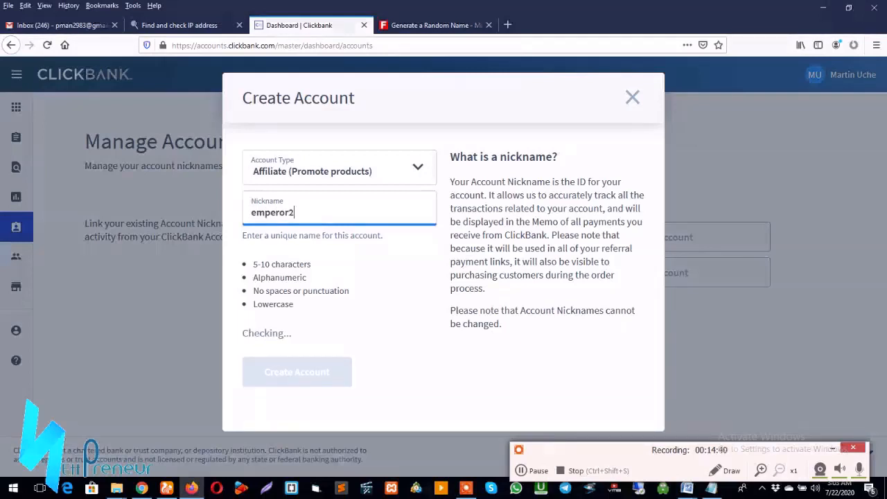
type("2")
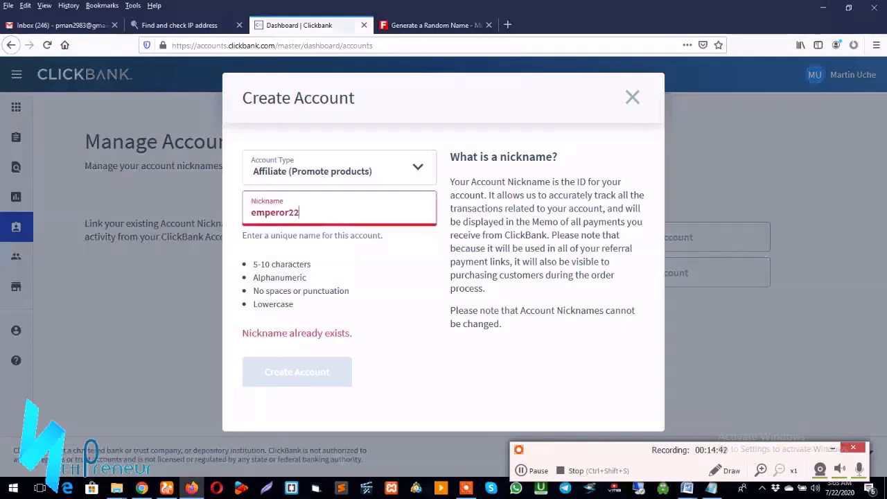
key("BackSpace")
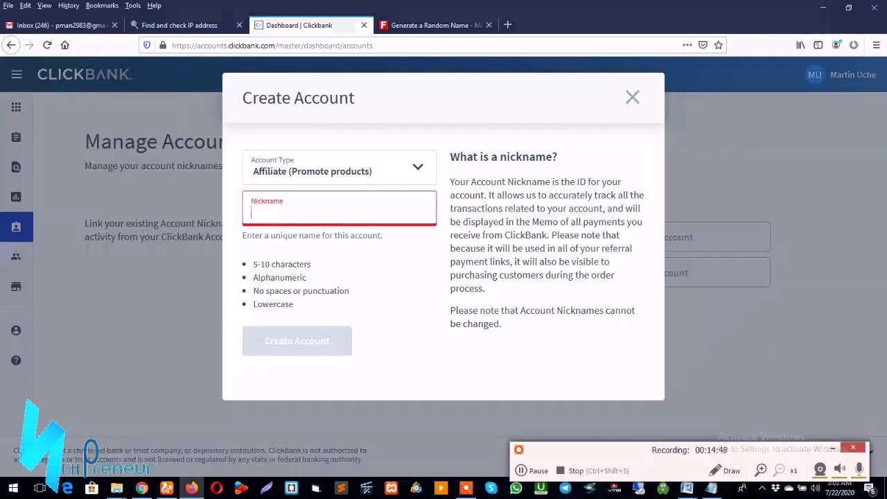
type("mg")
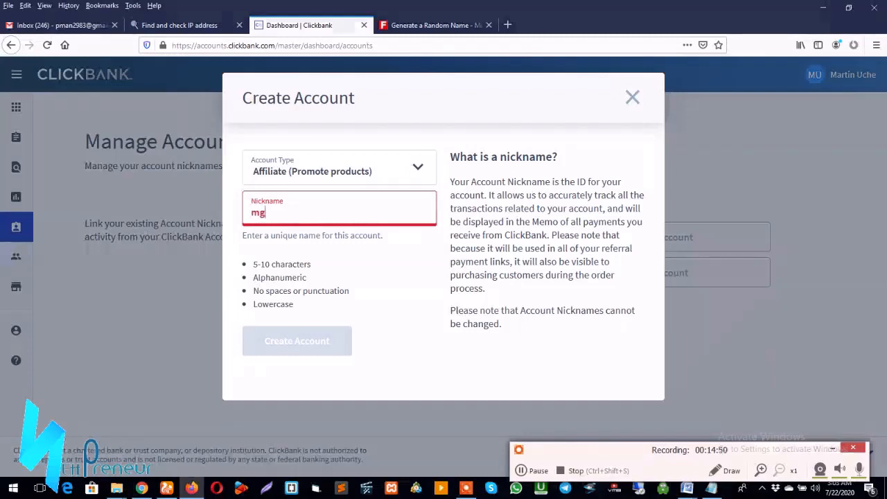
key("Backspace")
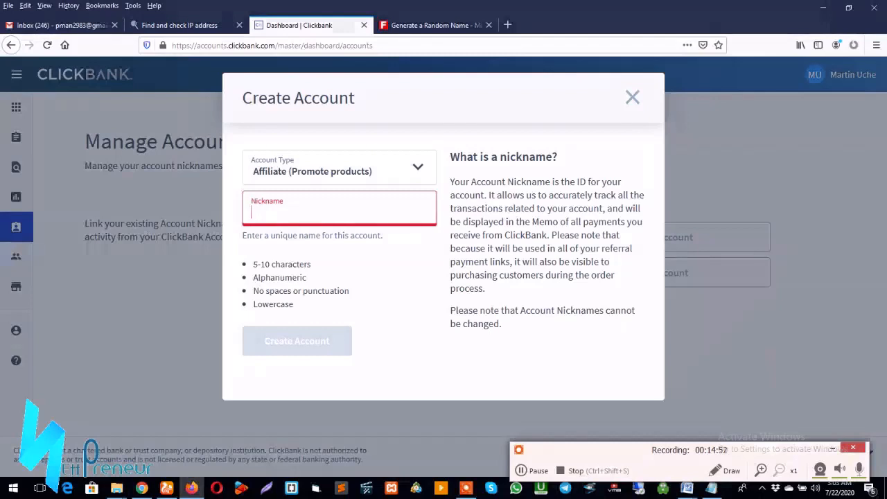
type("mgc")
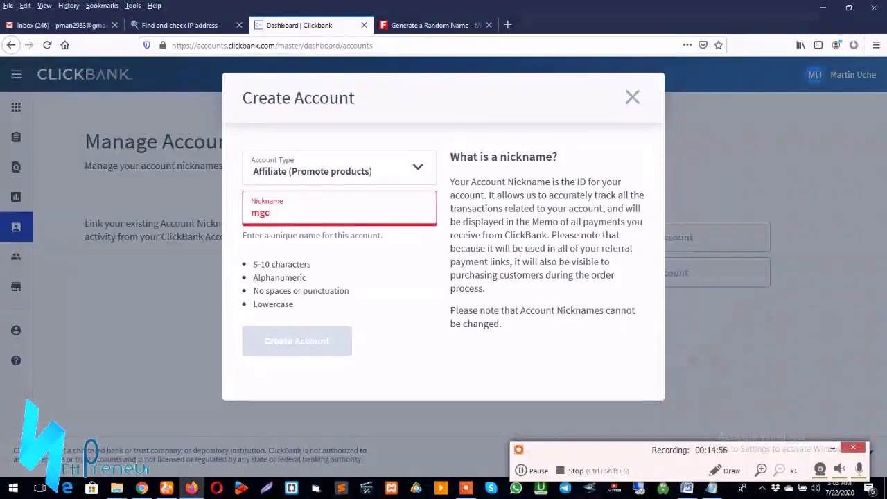
type("3434")
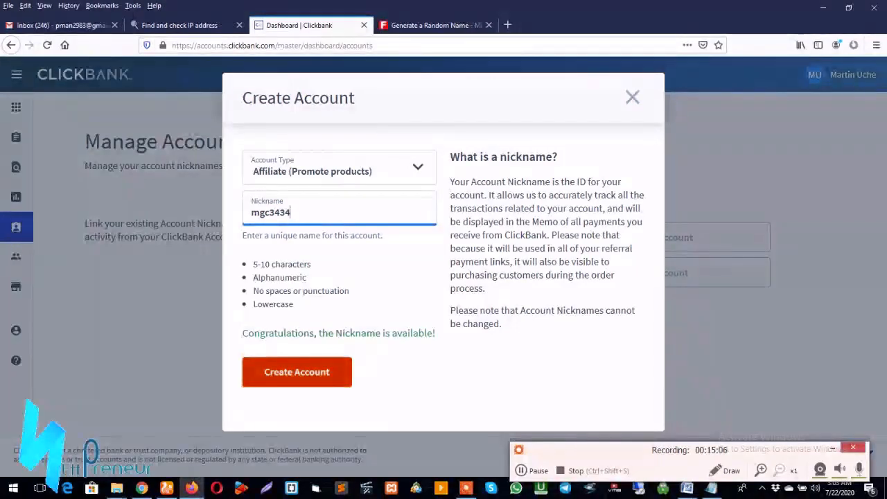
left_click(297, 371)
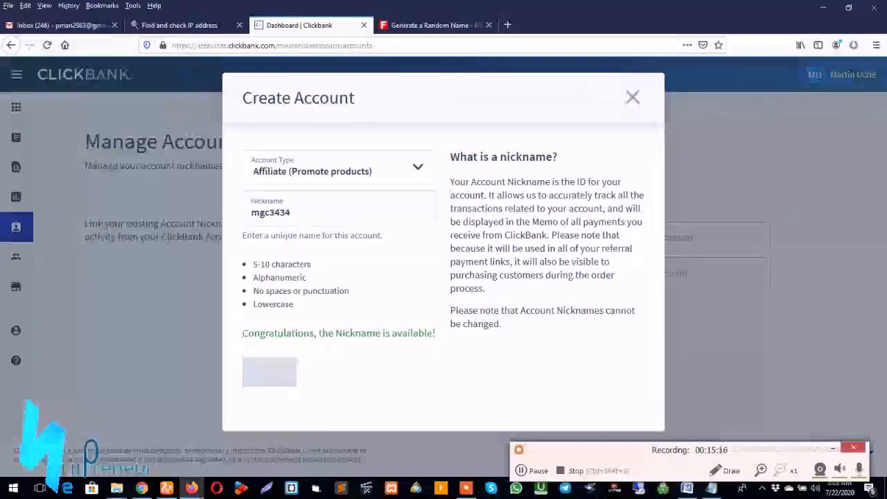
left_click(269, 371)
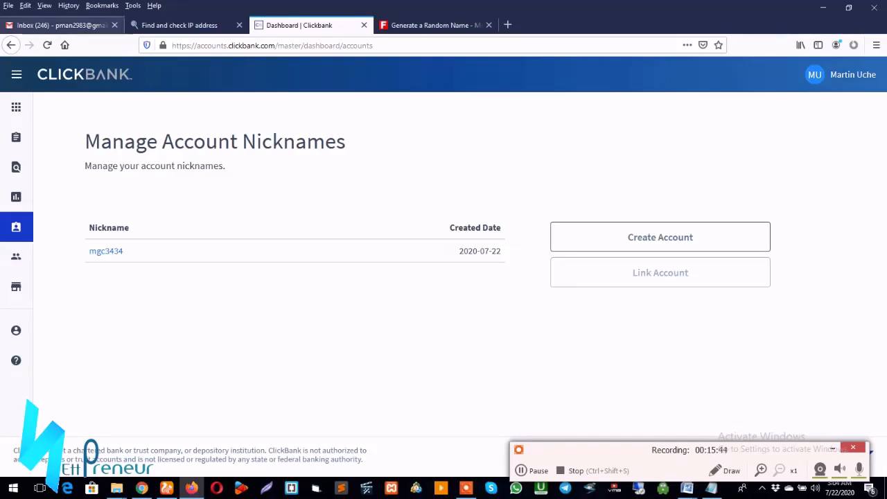
mouse_move(59, 25)
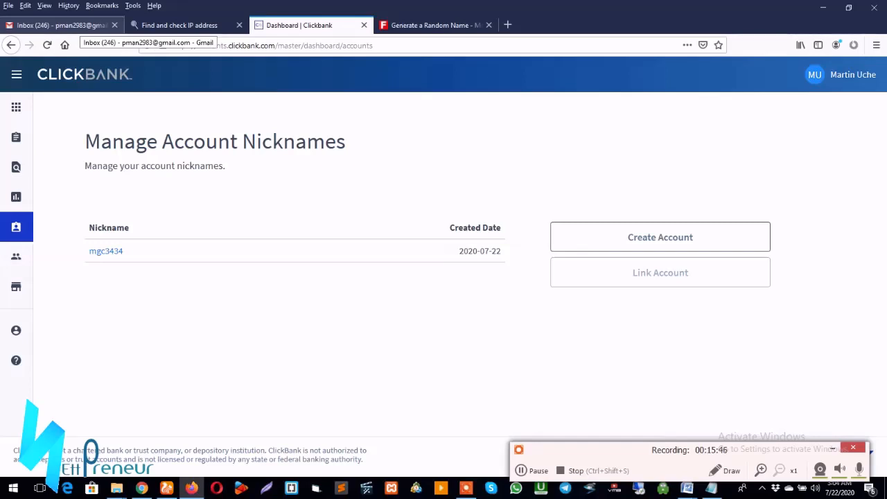
- In Gmail, open the ClickBank University and 'Ready. Set. Grow' emails, then return to Inbox
left_click(59, 25)
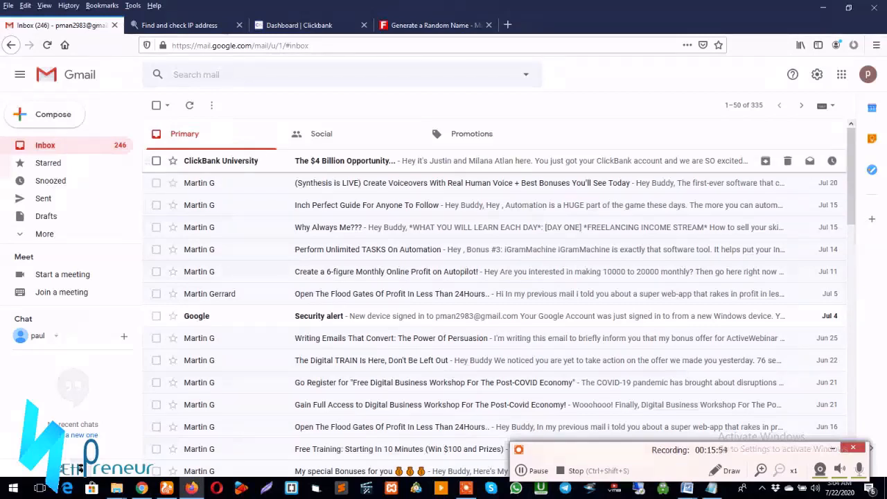
left_click(344, 160)
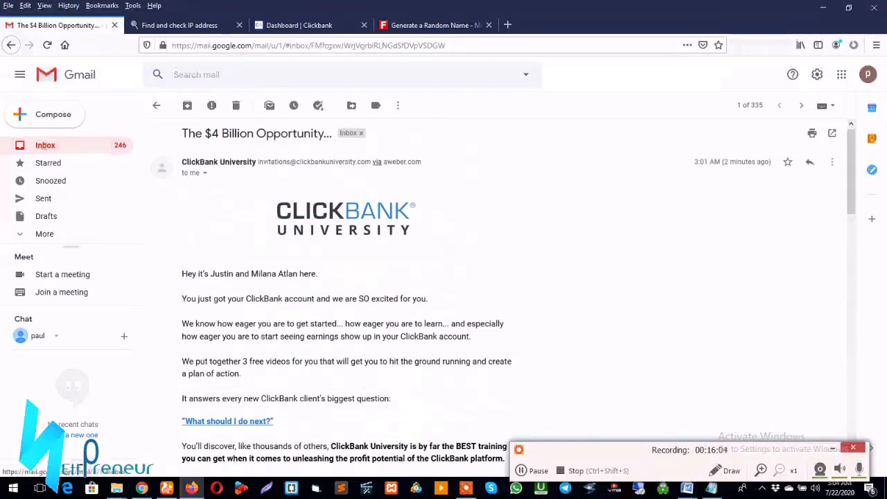
left_click(156, 105)
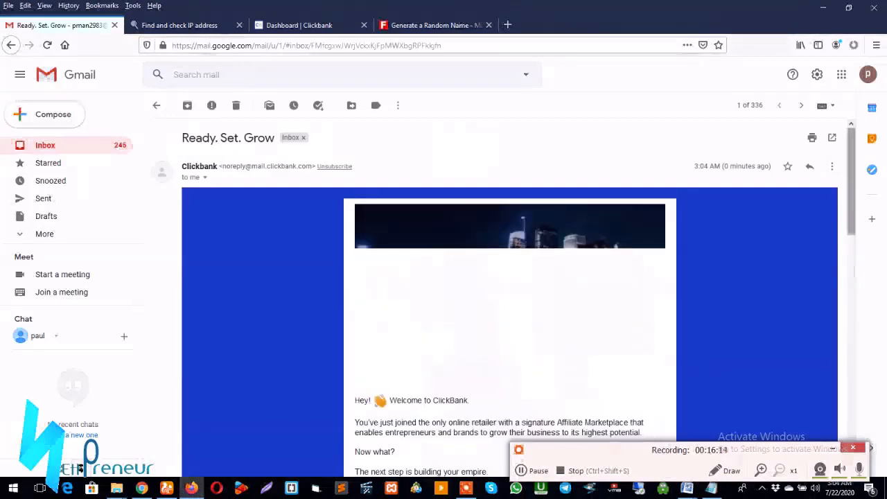
scroll("down", 3)
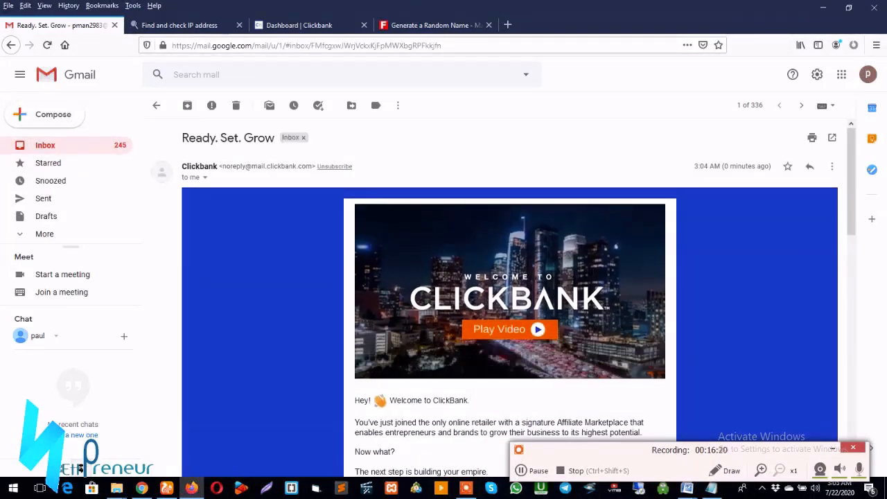
left_click(156, 106)
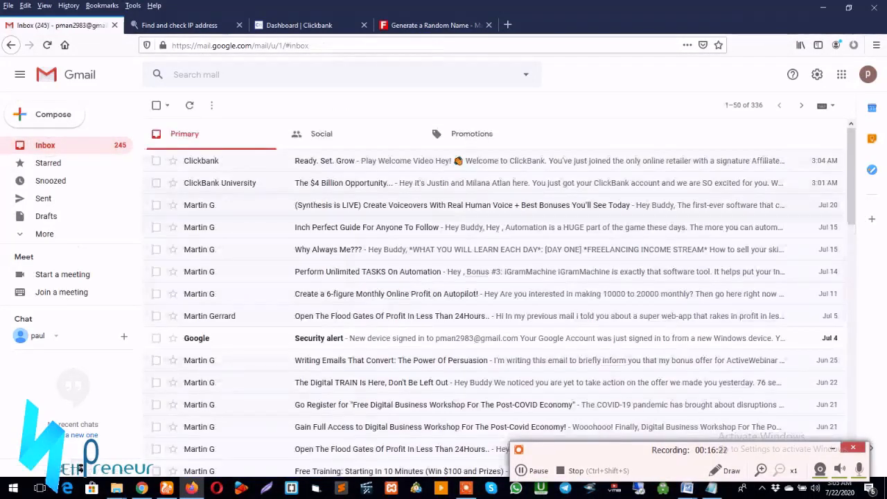
- Review the empty mgc3434 dashboard earnings, open the account dropdown, then open the Profile page
left_click(298, 25)
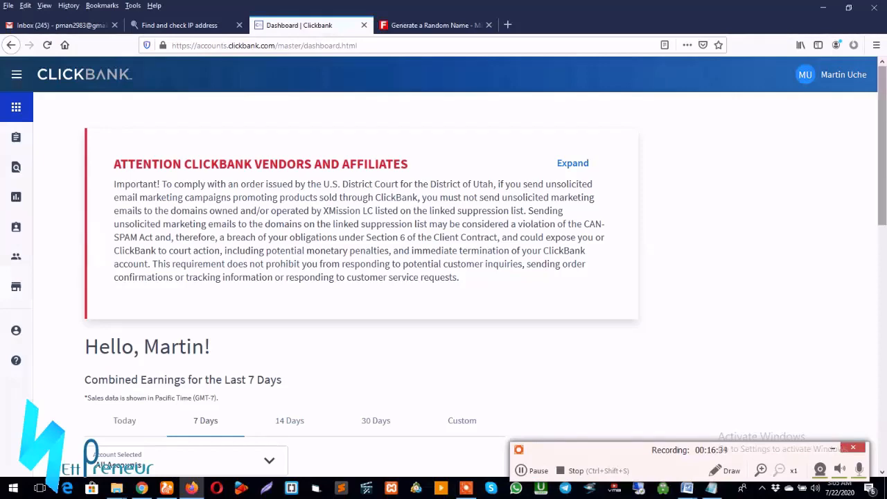
scroll("down", 3)
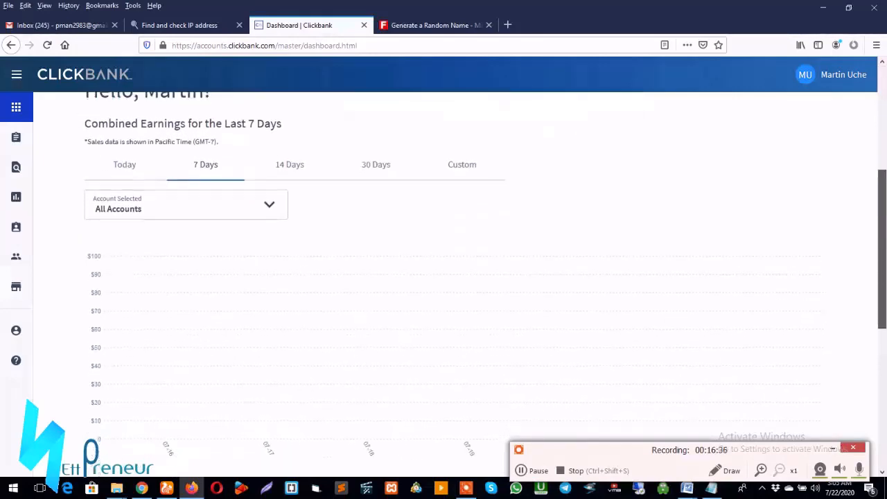
scroll("down", 3)
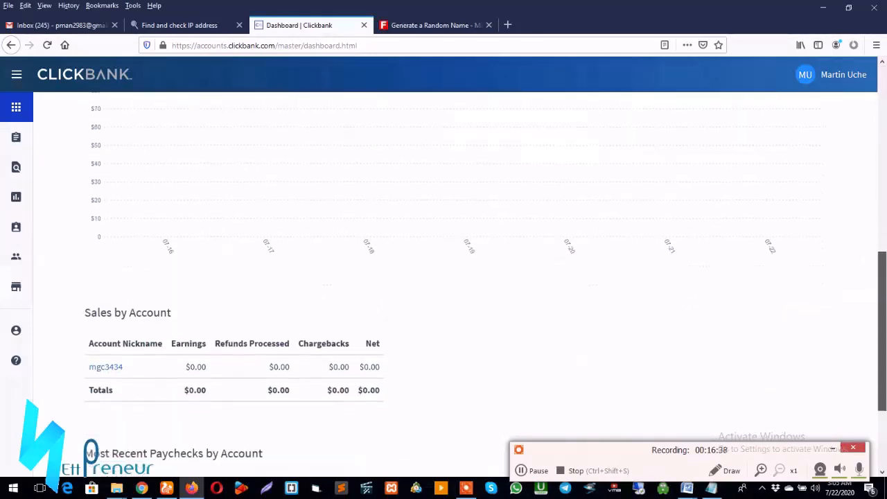
scroll("up", 3)
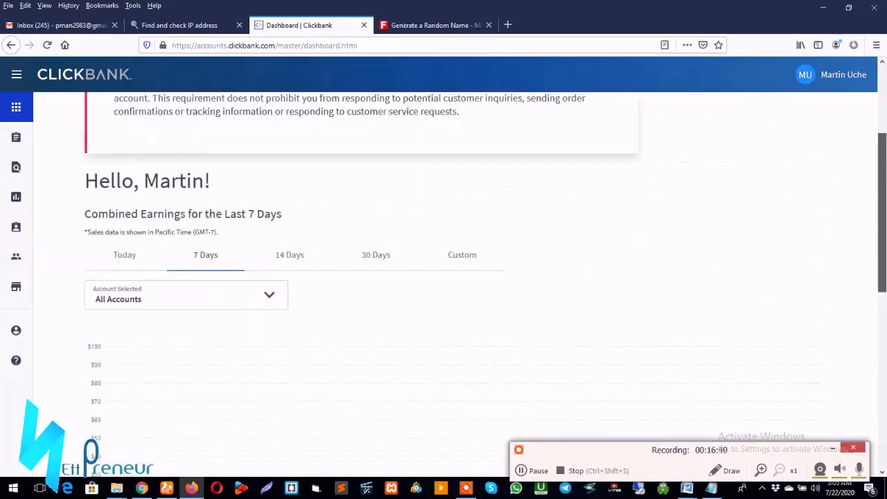
scroll("down", 3)
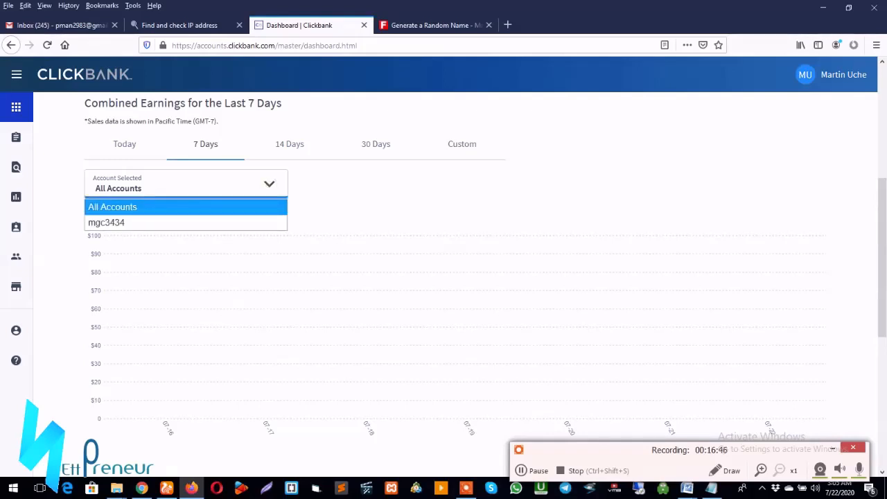
left_click(290, 144)
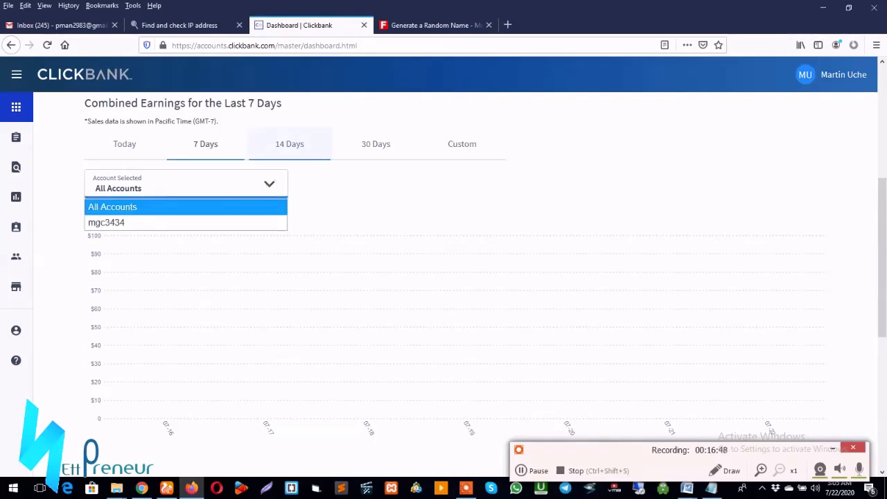
left_click(462, 143)
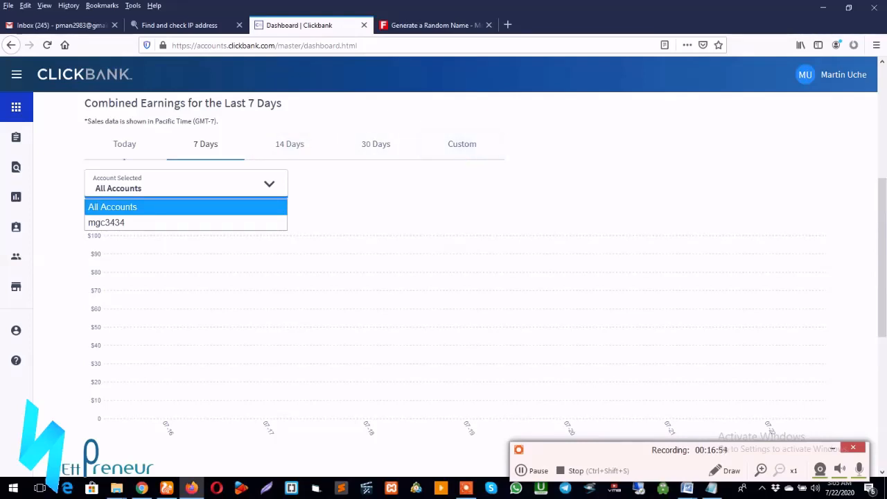
left_click(112, 207)
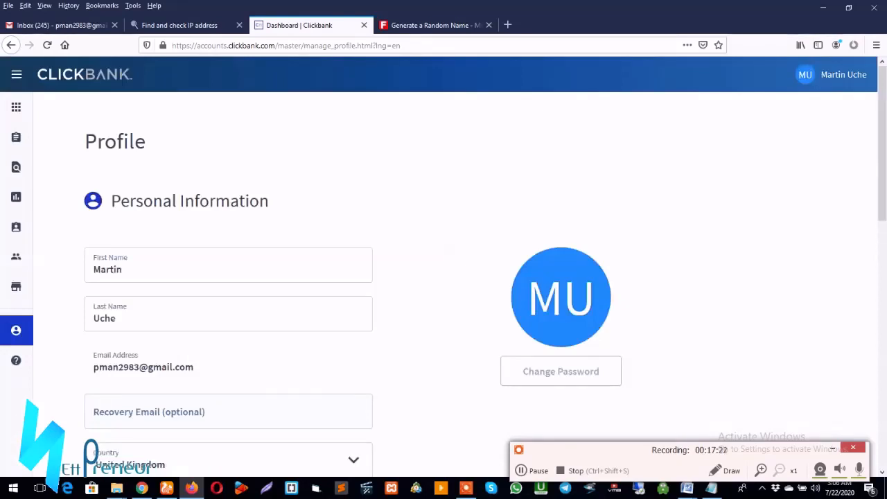
scroll("down", 3)
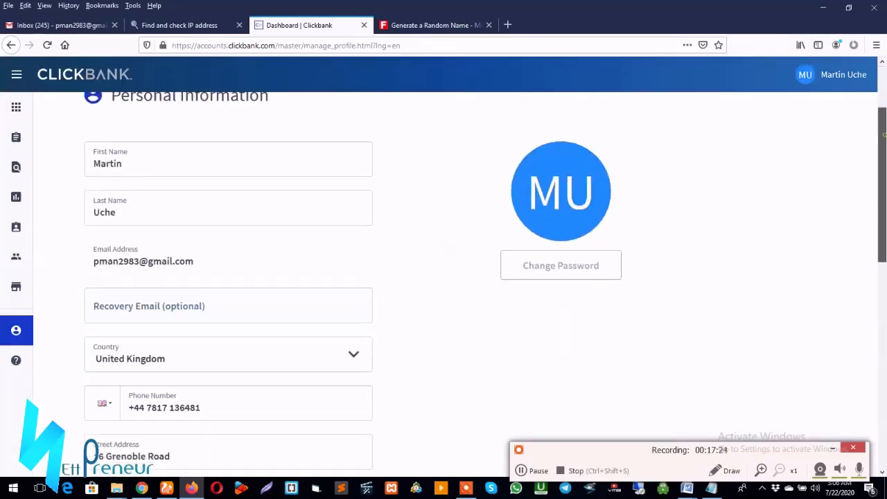
scroll("down", 3)
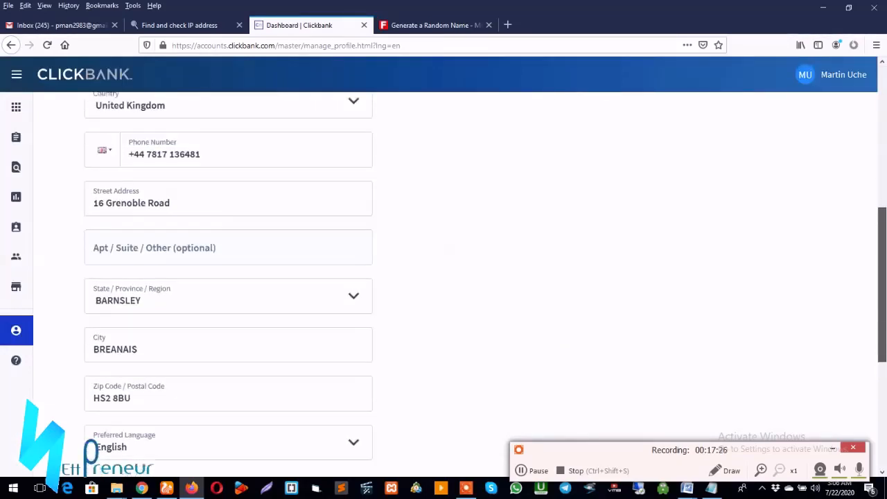
scroll("down", 3)
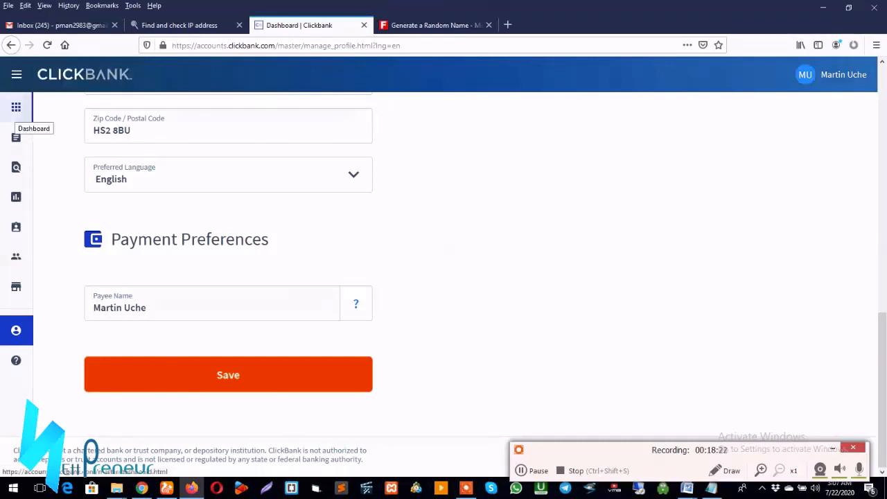
left_click(15, 107)
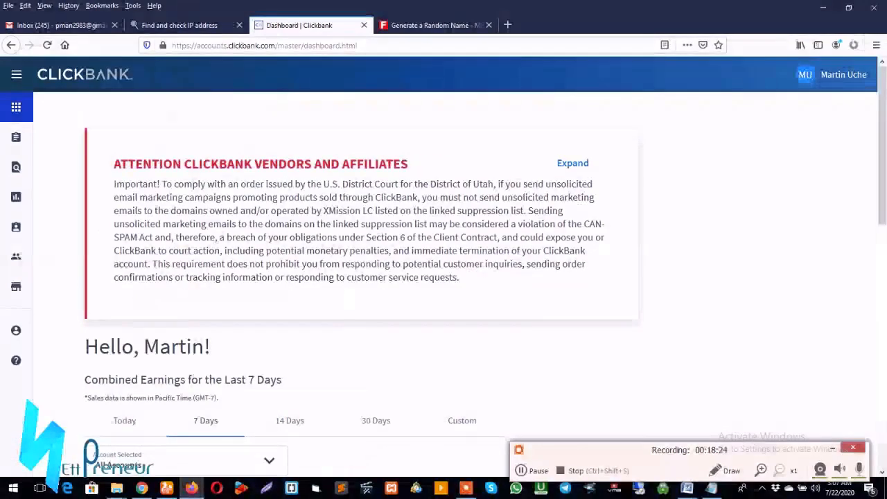